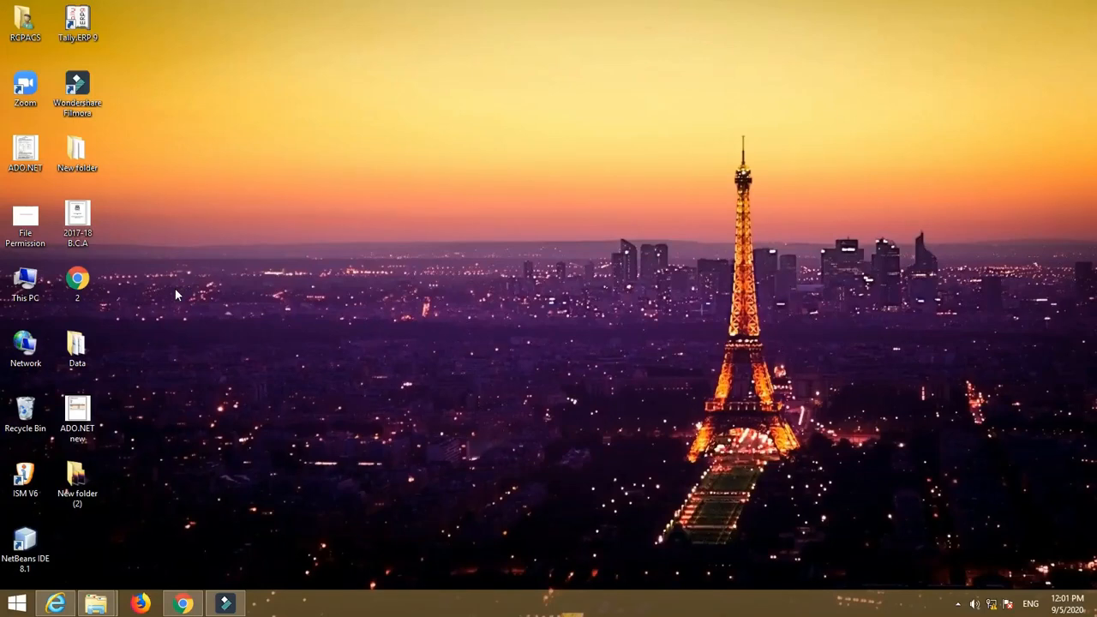
Launch Visual Studio 2012 and create an ASP.NET Empty Web Site in a folder named GridView.
click(16, 604)
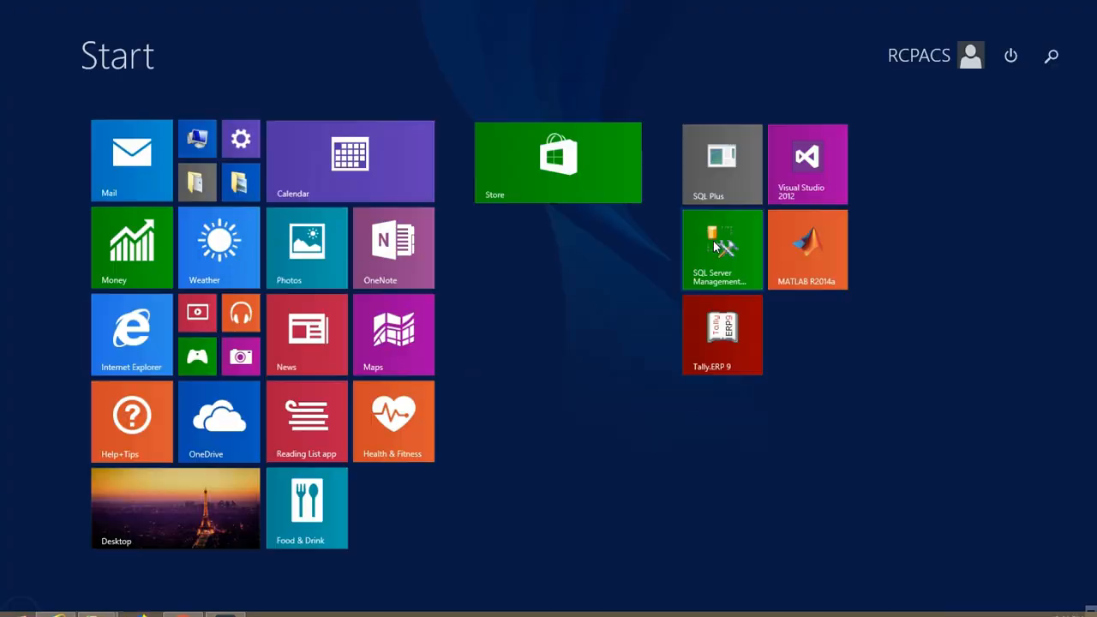
click(806, 164)
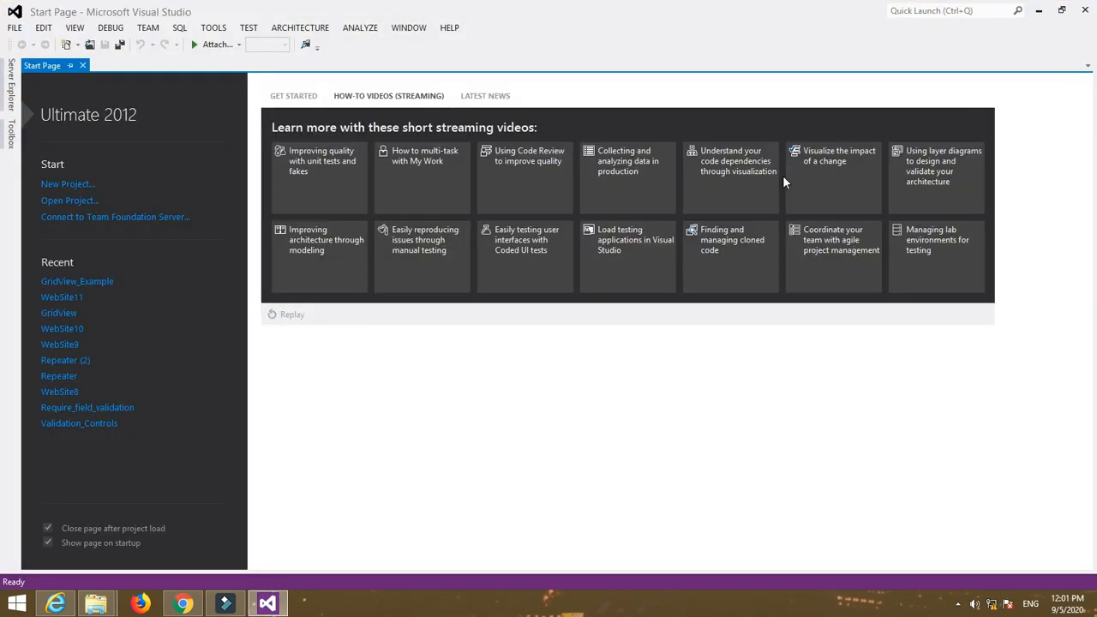
click(14, 28)
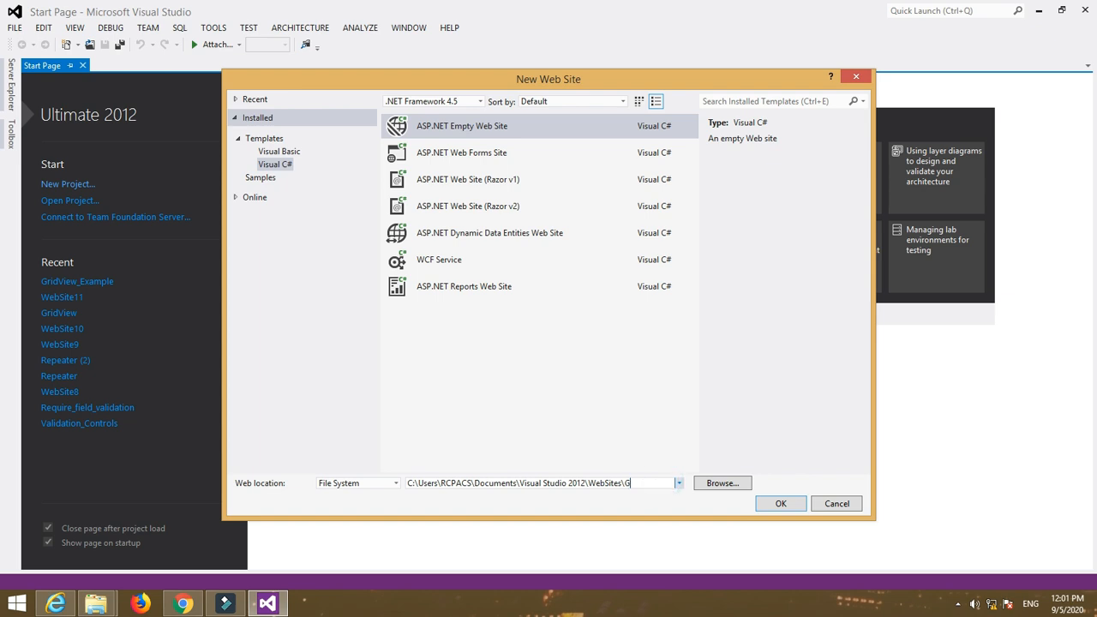
text(ridvi)
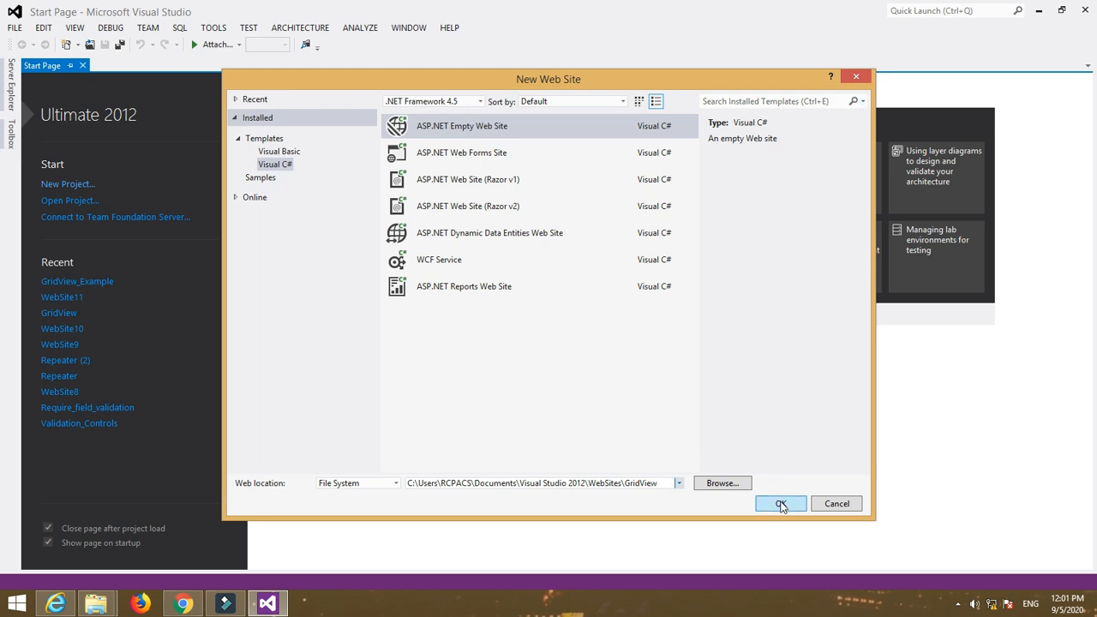
click(780, 504)
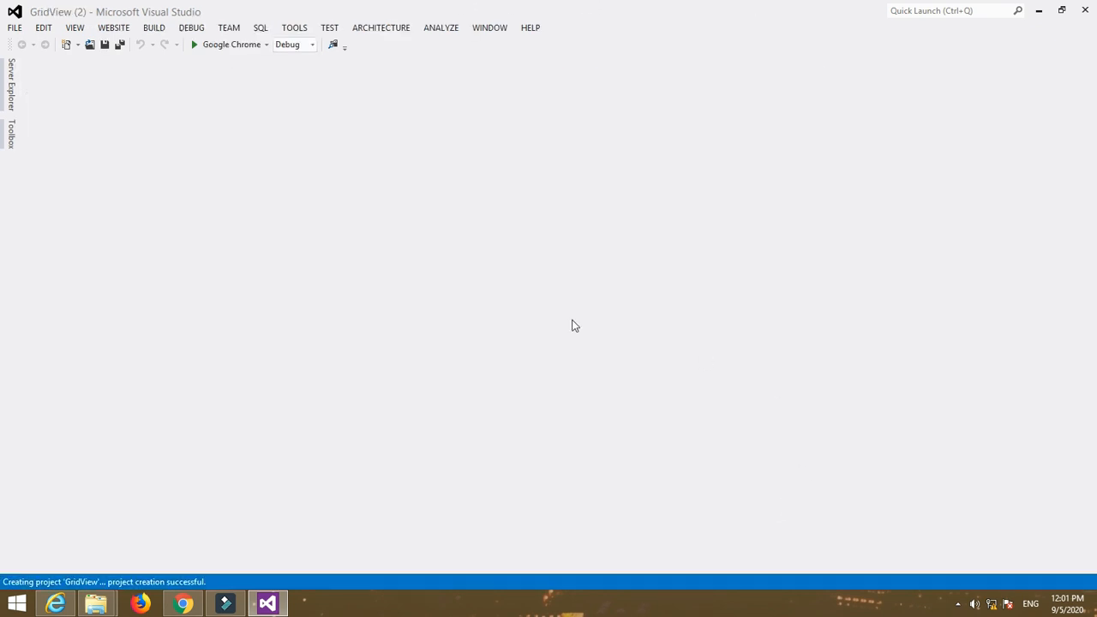
From Solution Explorer, add a new Web Form item Default.aspx to the GridView project.
click(76, 27)
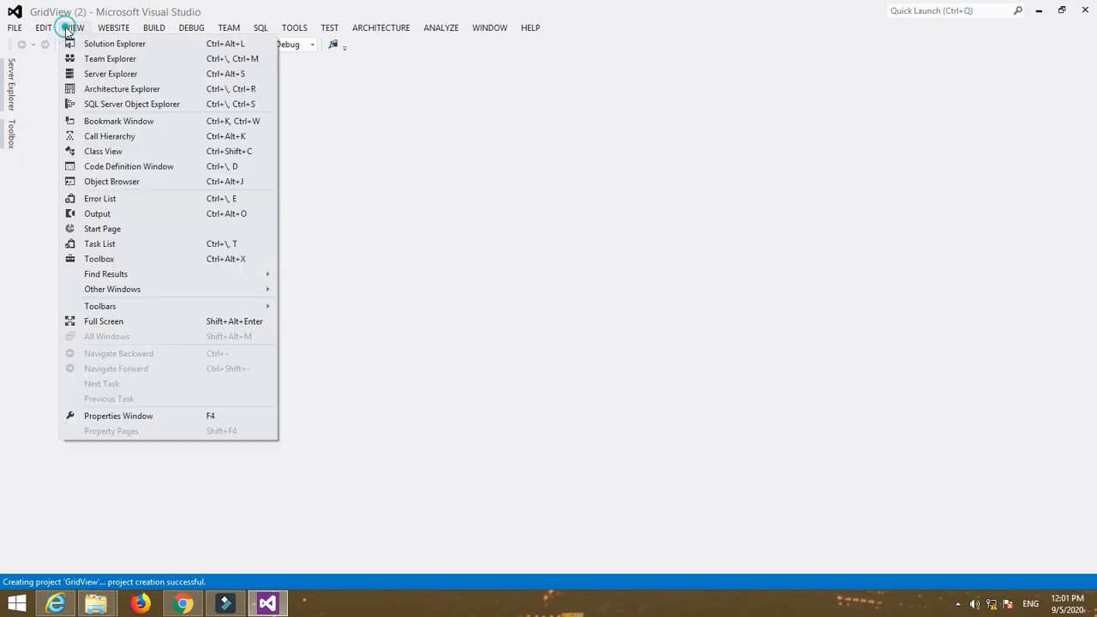
click(113, 43)
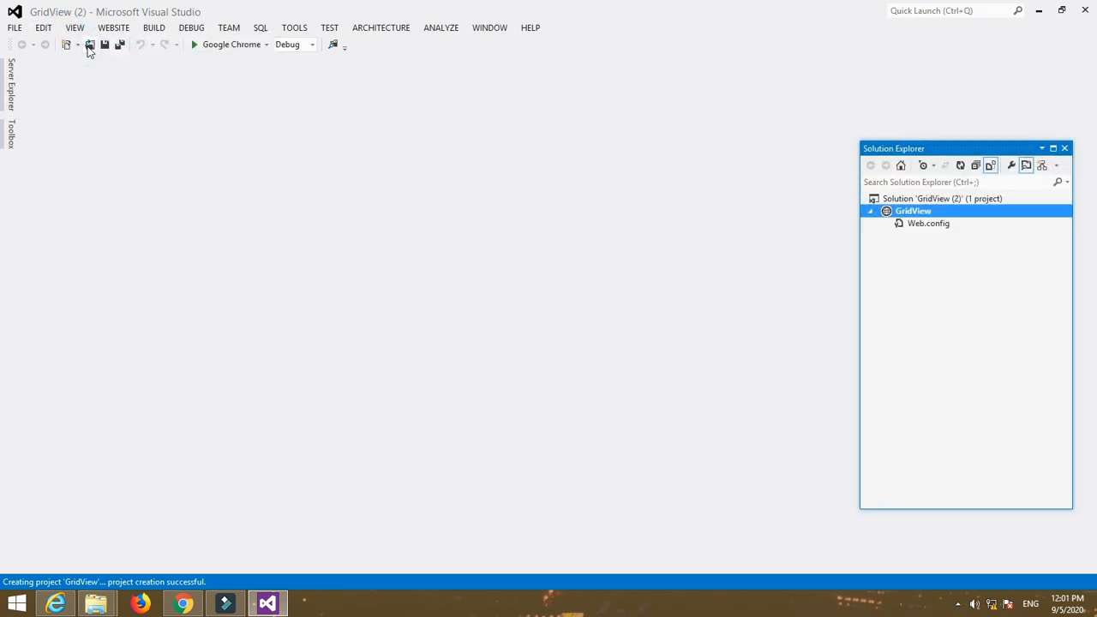
right_click(911, 211)
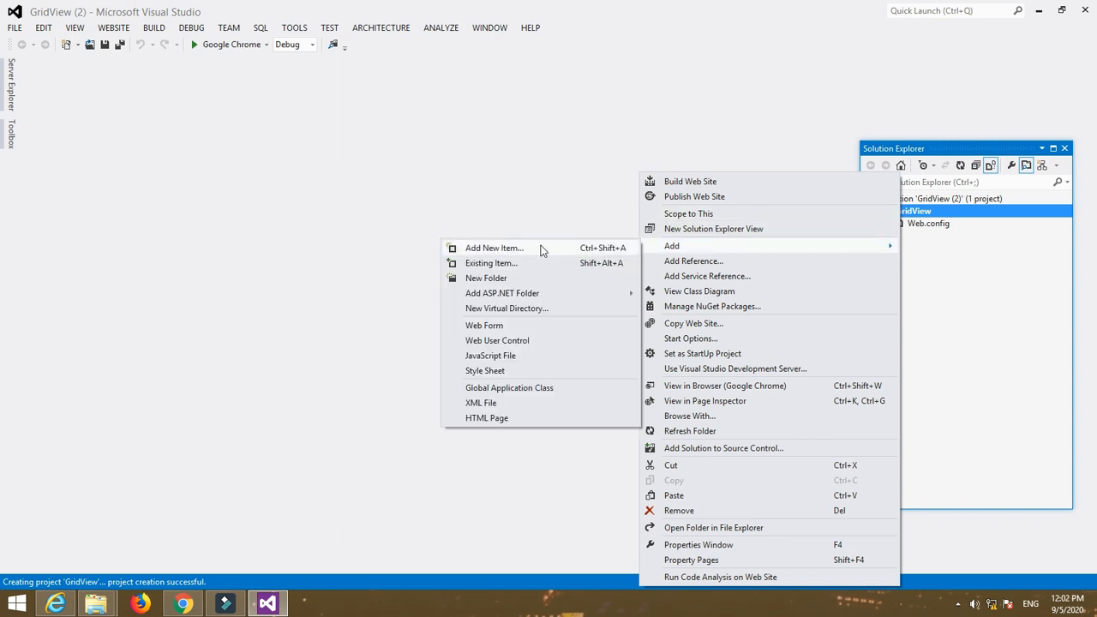
click(493, 247)
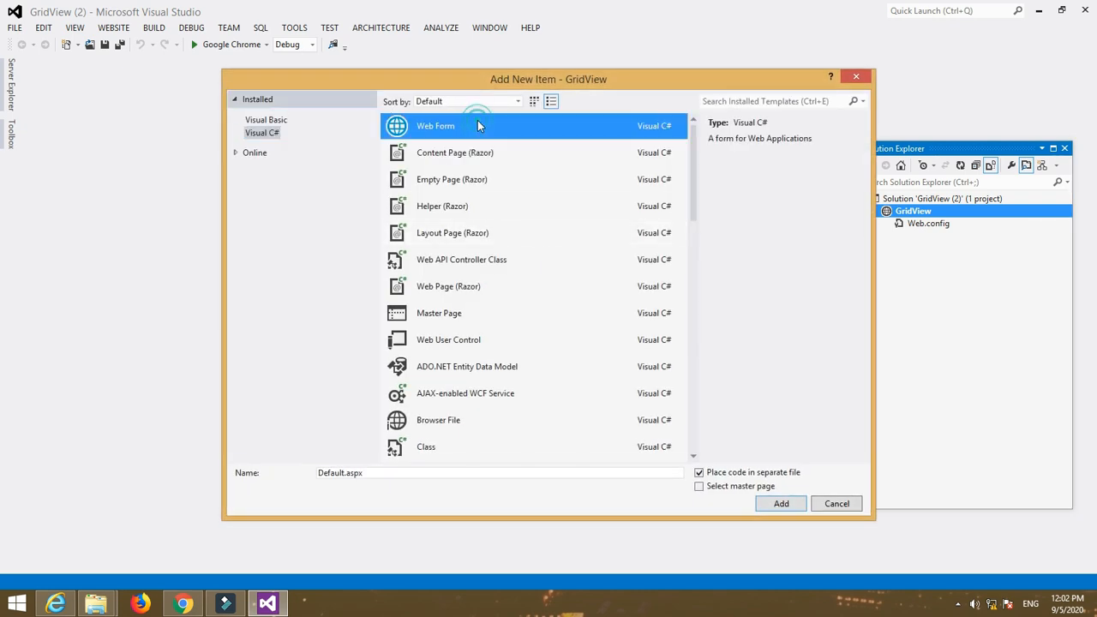
mouse_move(346, 470)
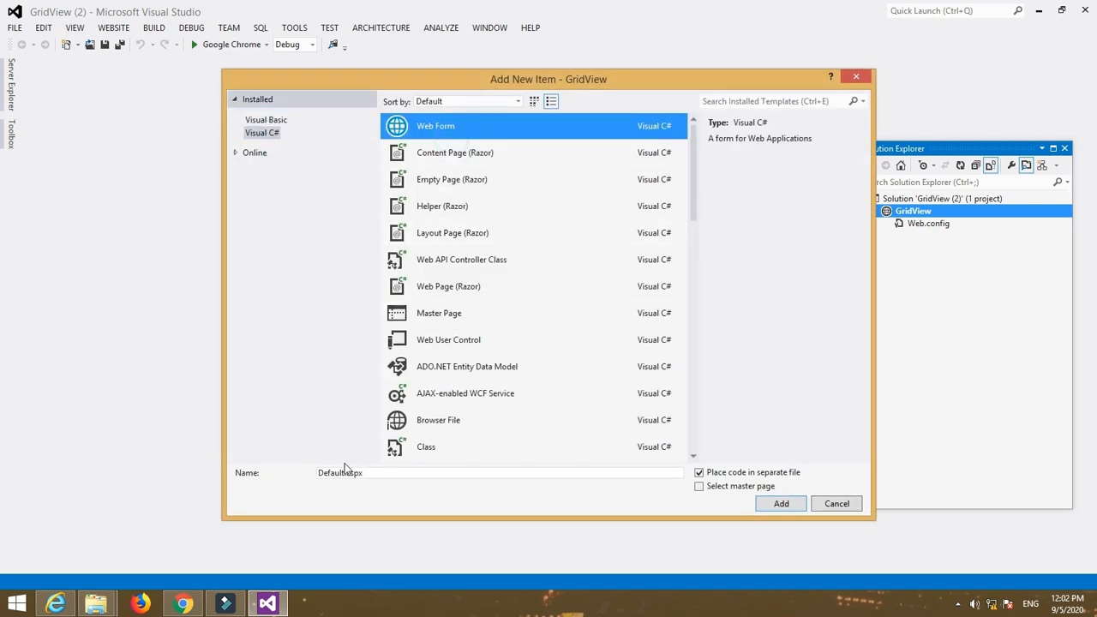
click(781, 504)
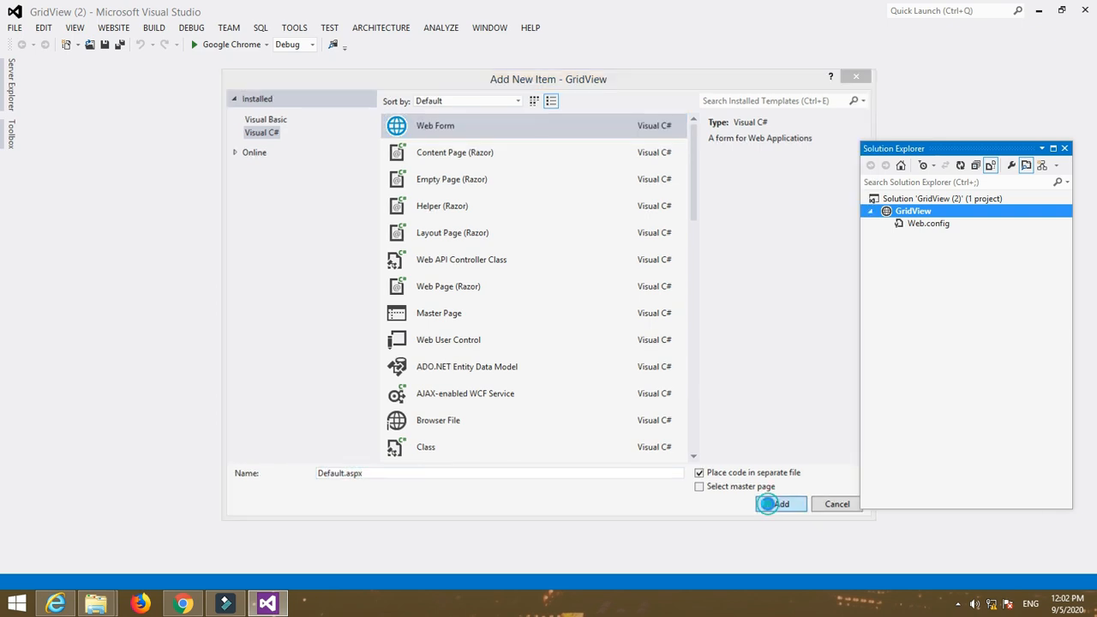
click(778, 504)
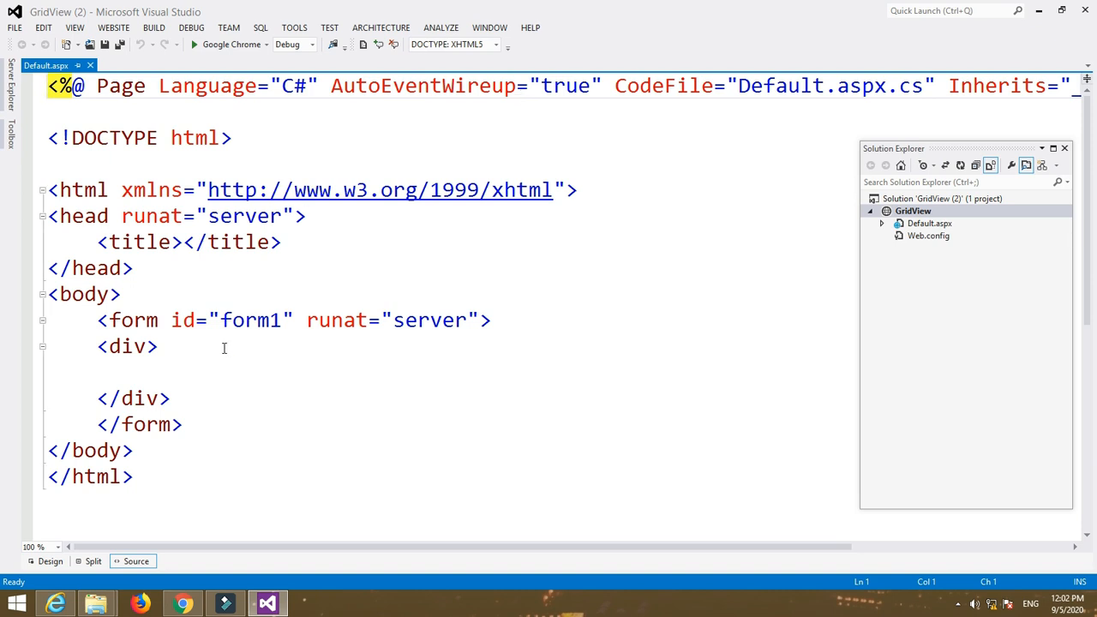
Hide Solution Explorer and settle in the page markup inside the form's div.
click(120, 372)
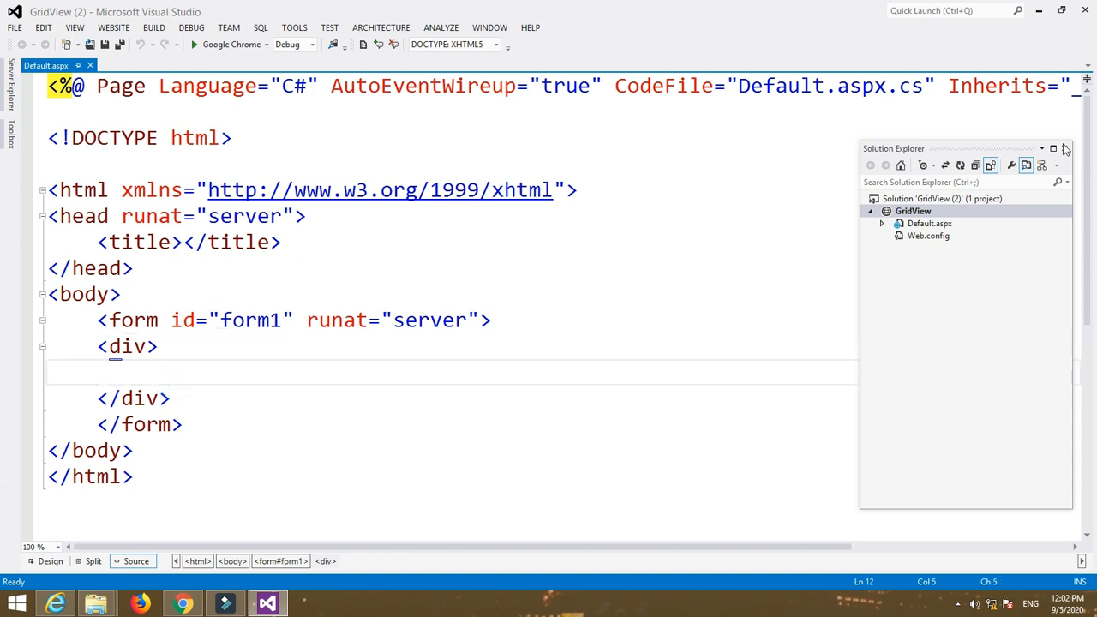
click(50, 562)
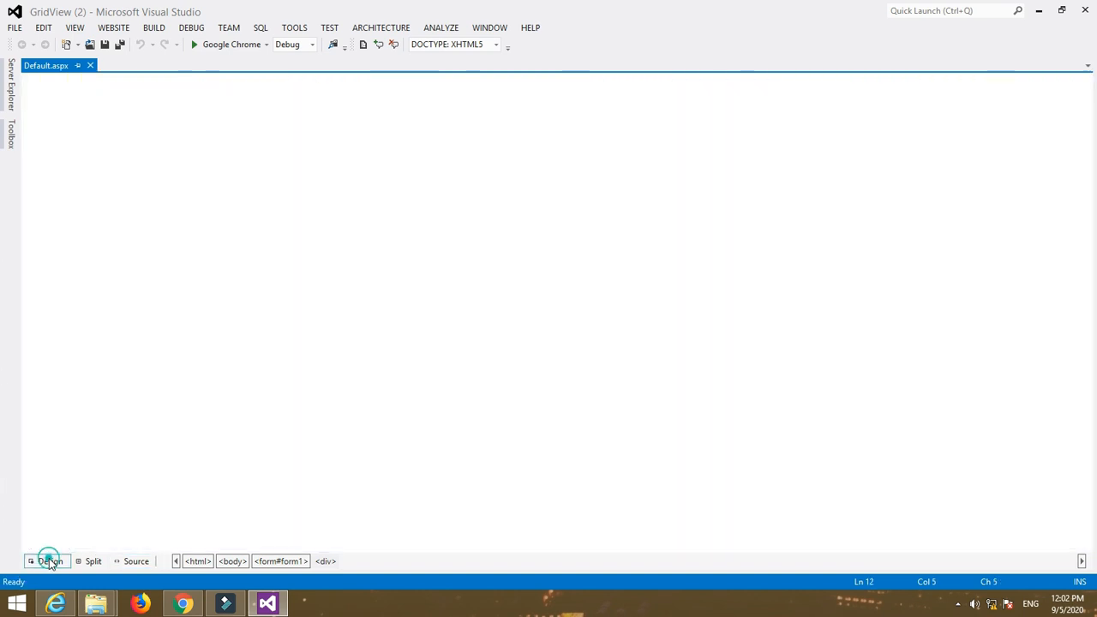
click(47, 560)
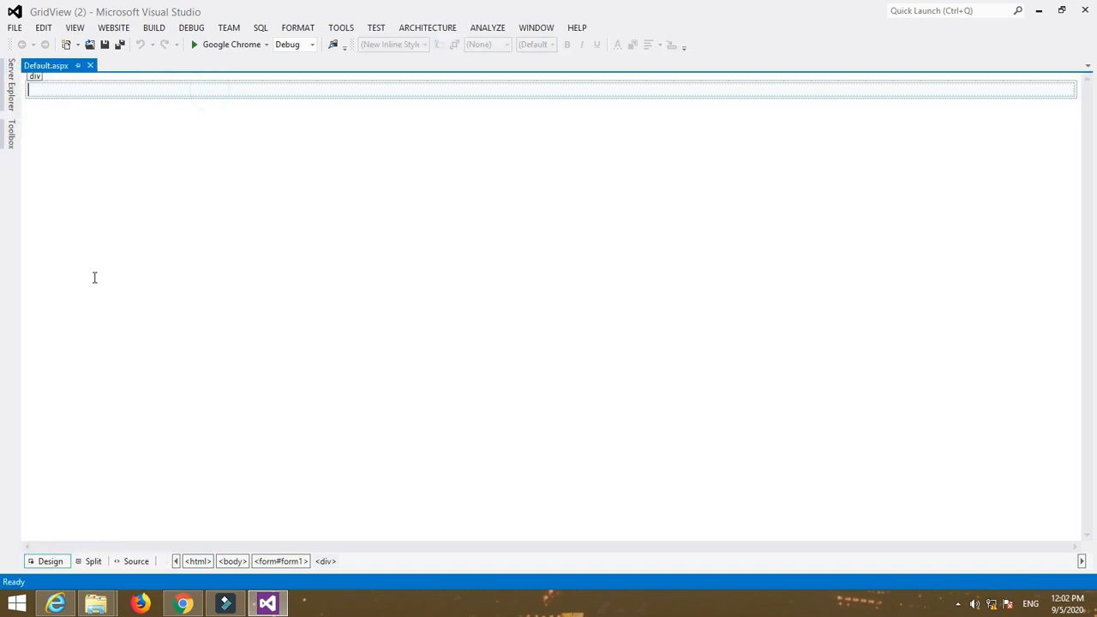
click(137, 563)
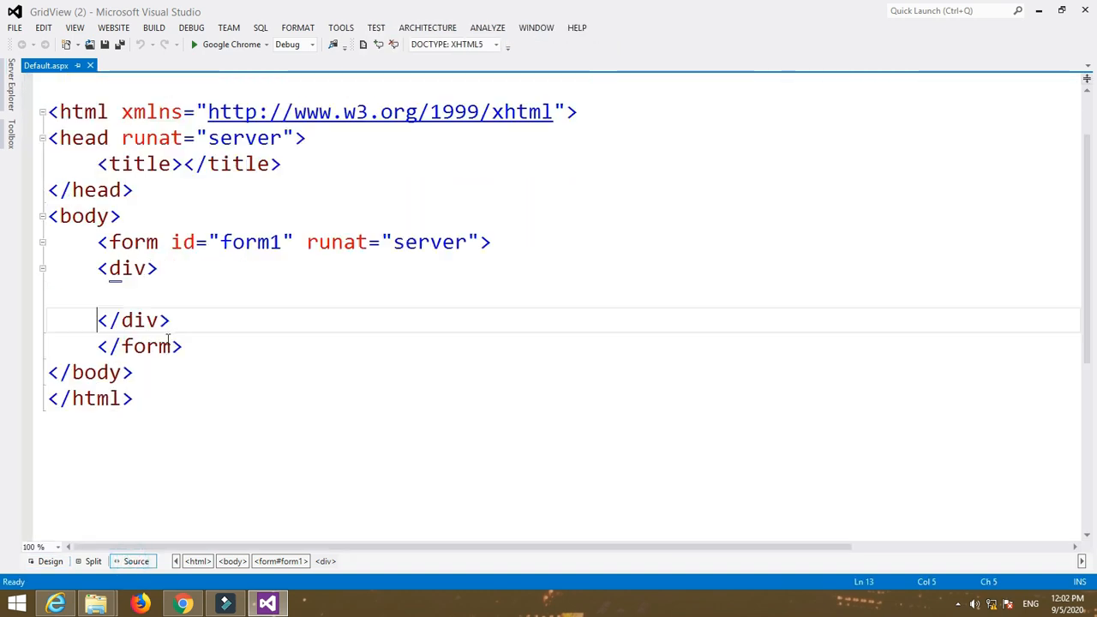
Add <center><h2>Gridview Example</h2></center> and preview the heading in Design view.
text(<)
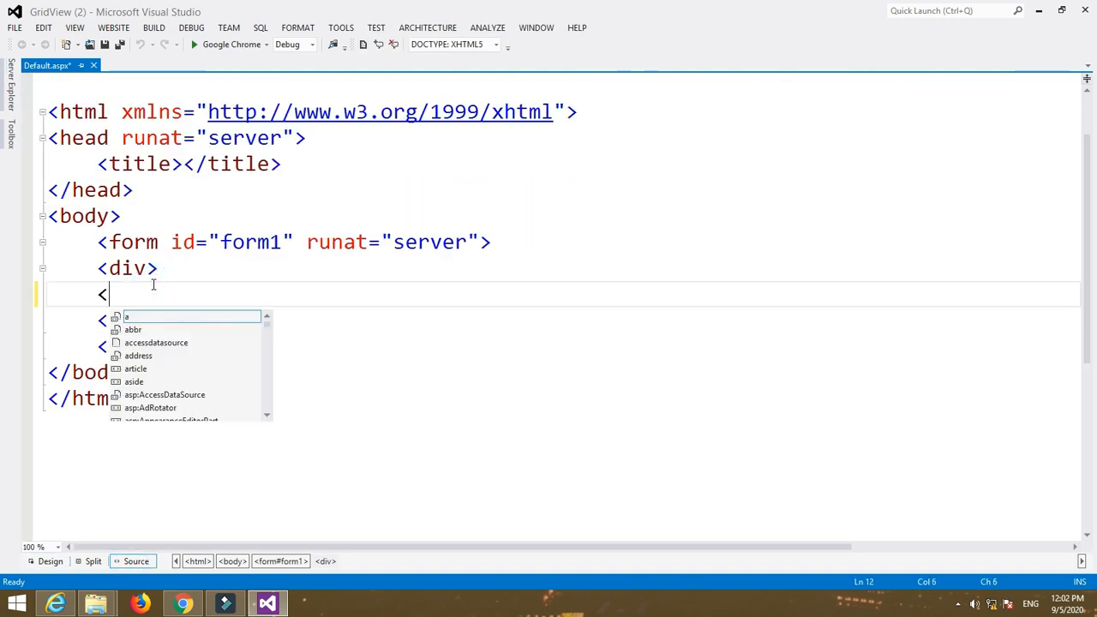
text(center>)
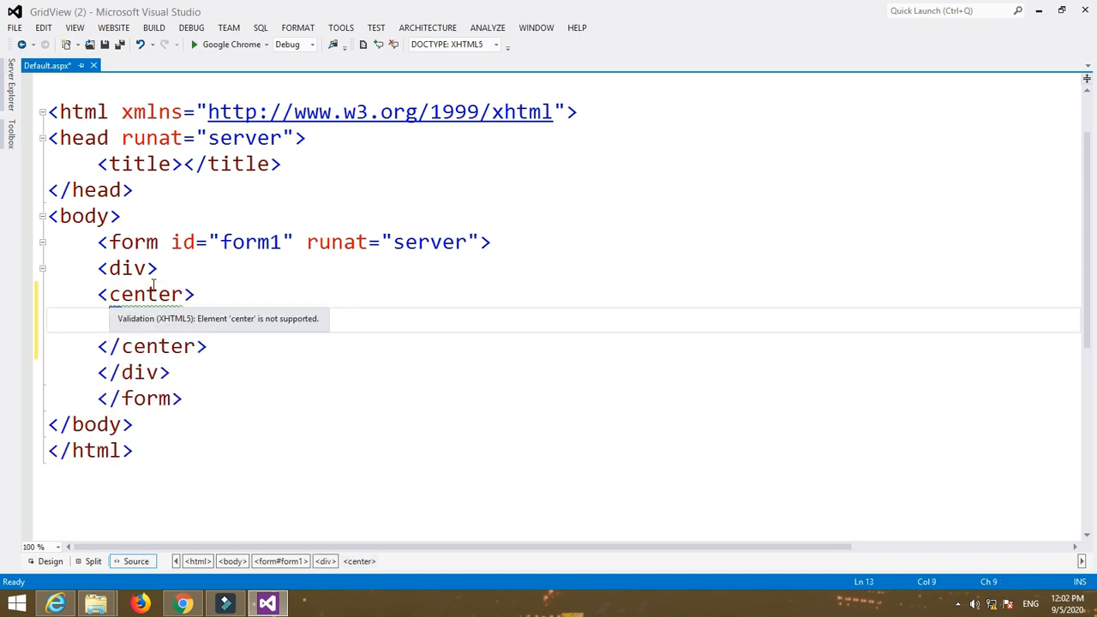
text(<h2>Gr</h2>)
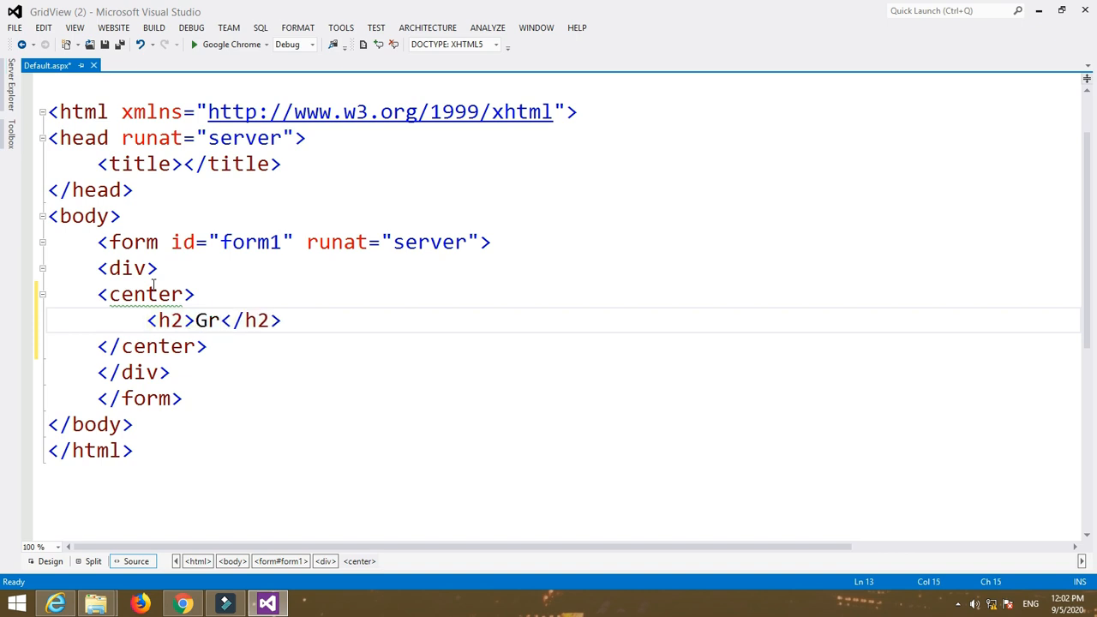
text(idview Exa)
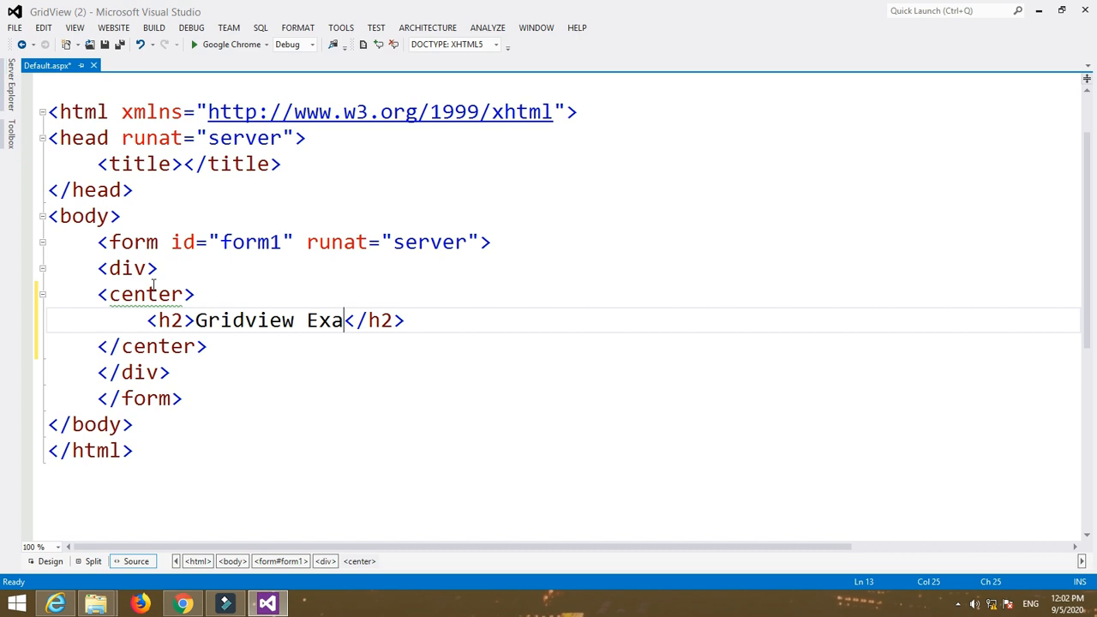
text(mple)
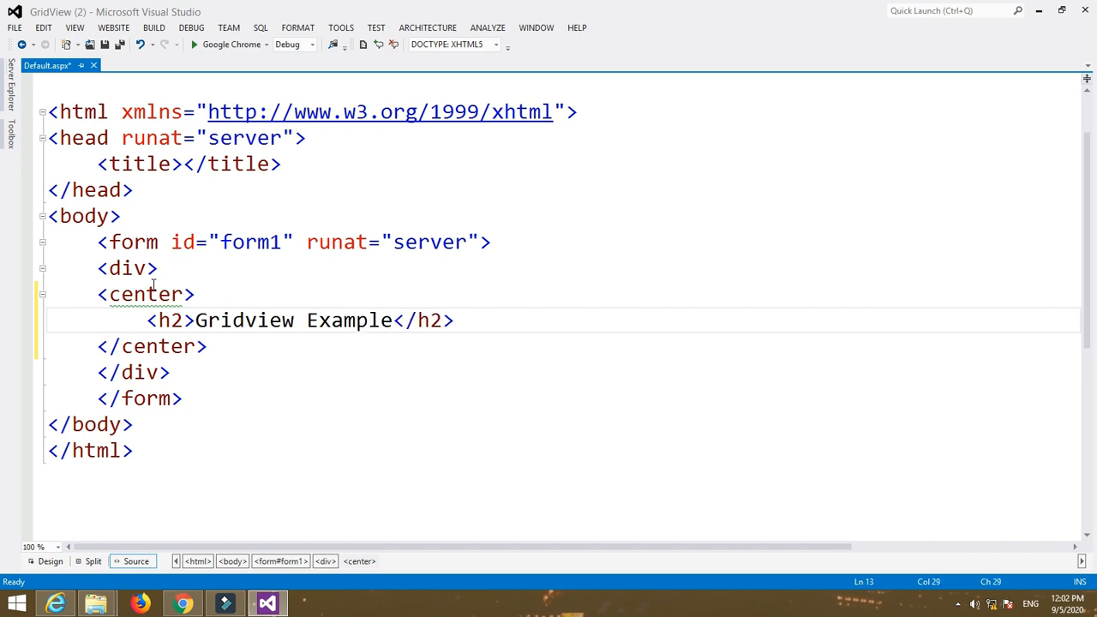
click(50, 562)
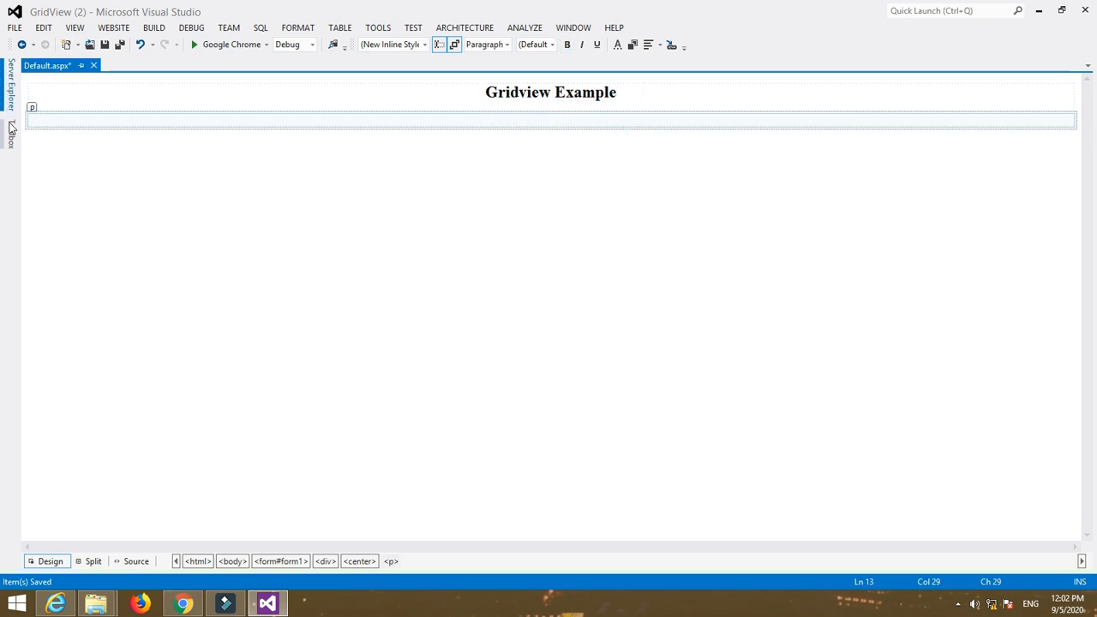
Drag a GridView and an SqlDataSource from the Toolbox Data section onto the page, then minimize Visual Studio.
click(135, 562)
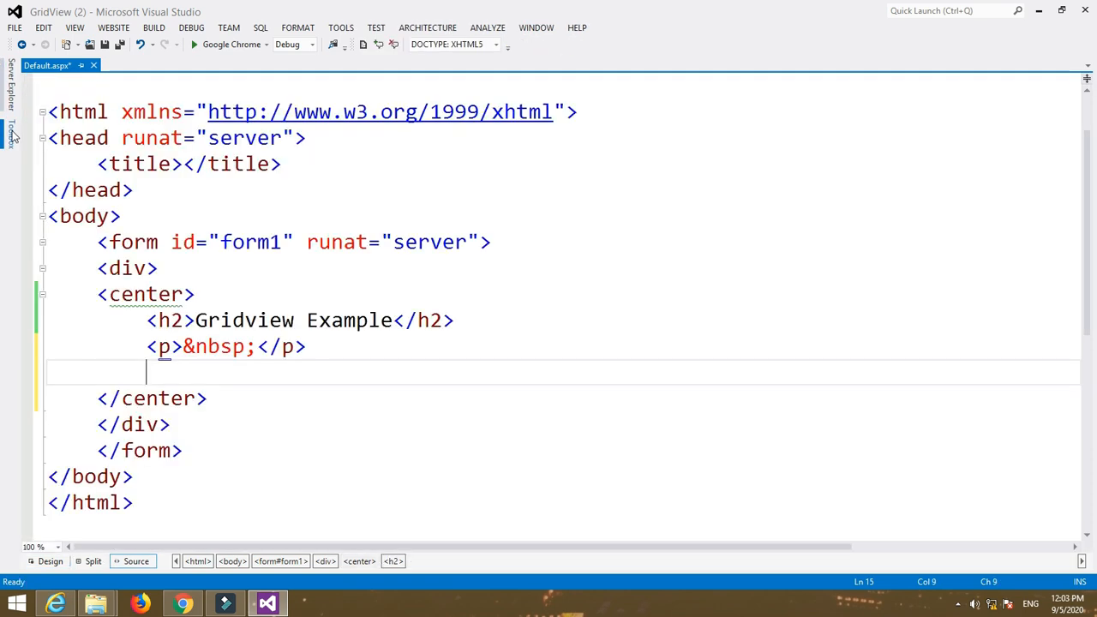
click(10, 134)
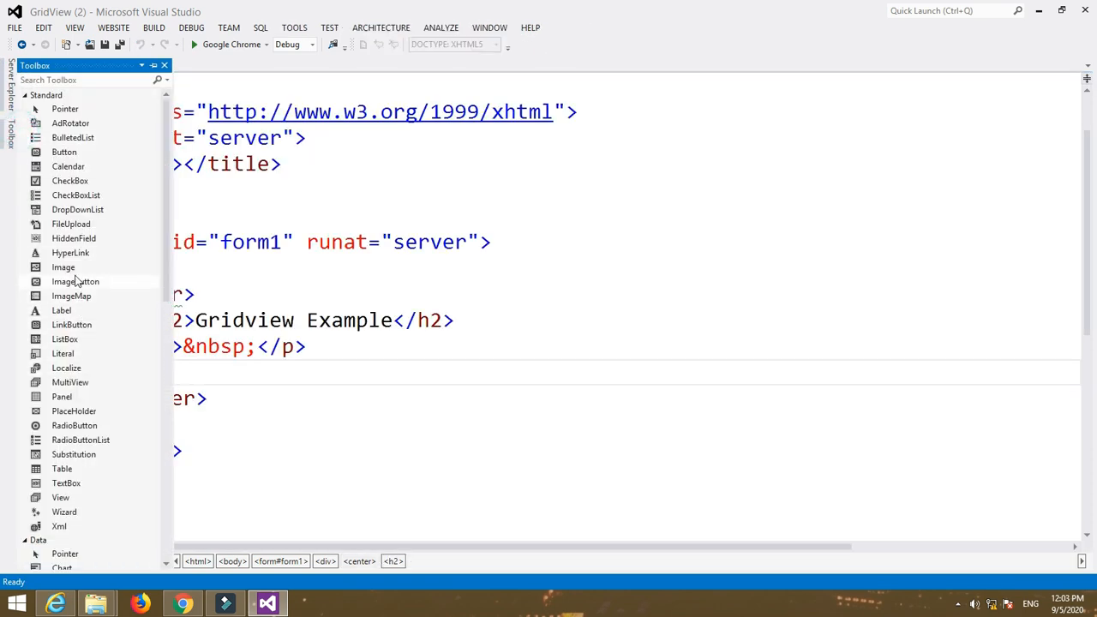
mouse_move(76, 425)
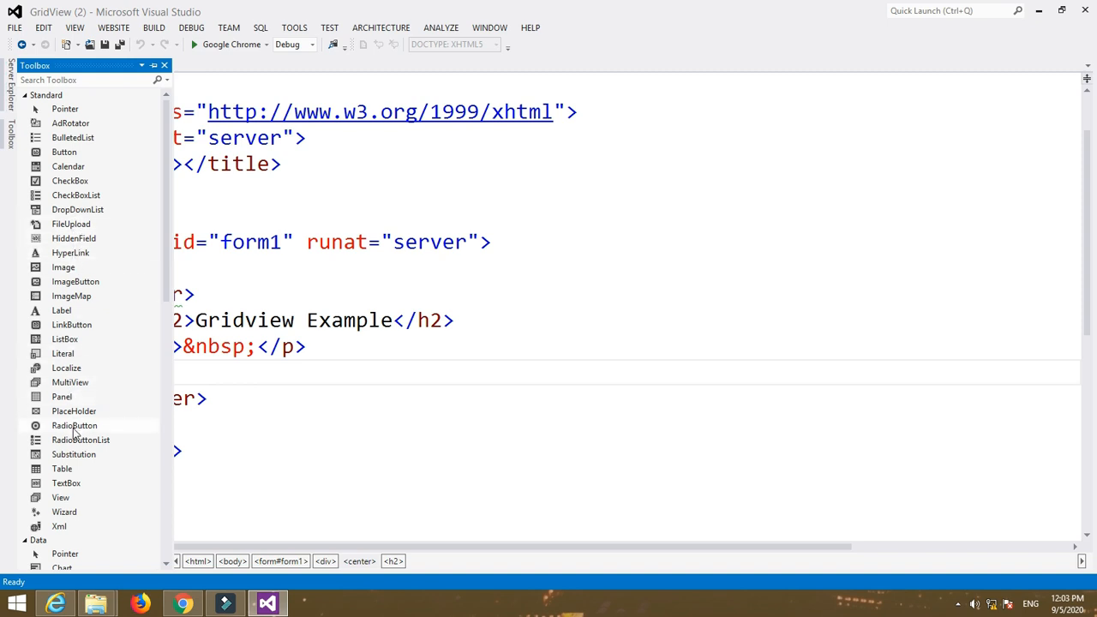
scroll(down, 3)
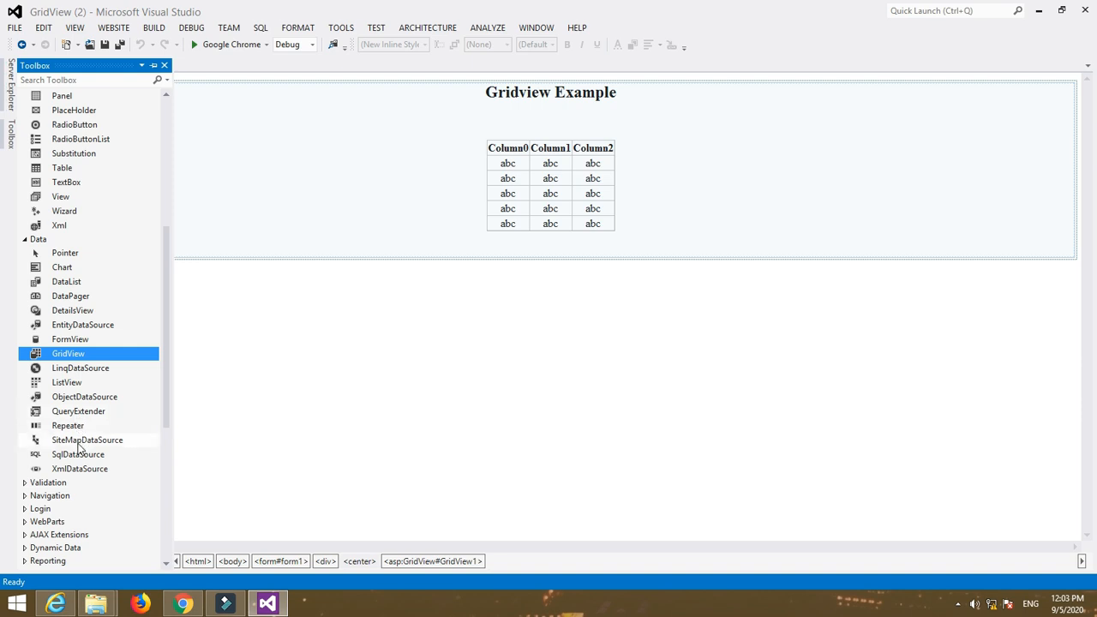
drag(79, 455, 548, 266)
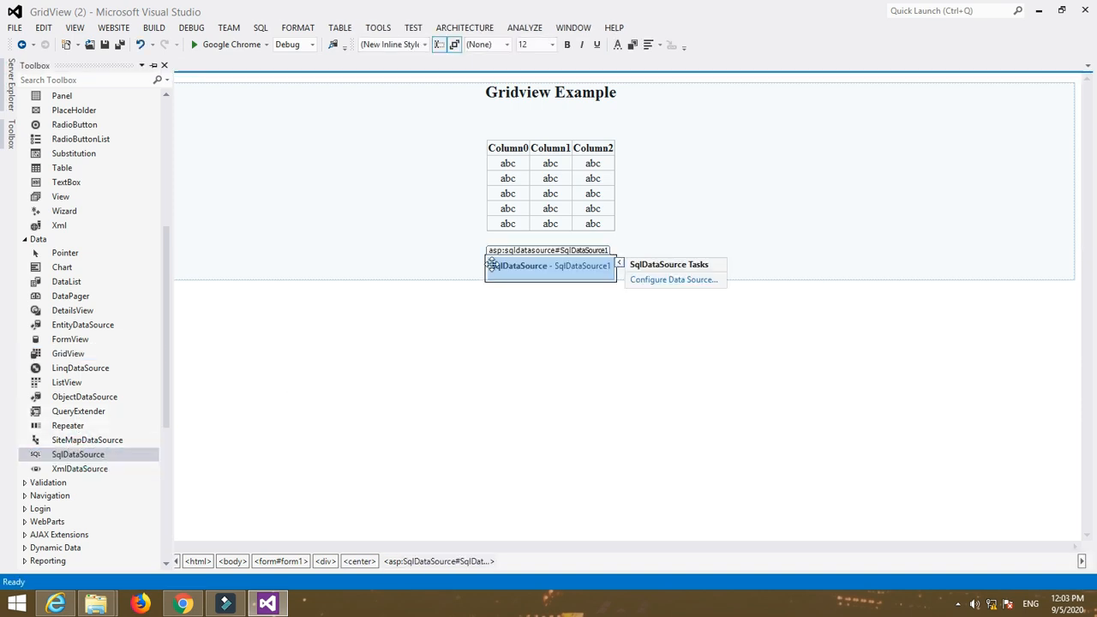
click(152, 65)
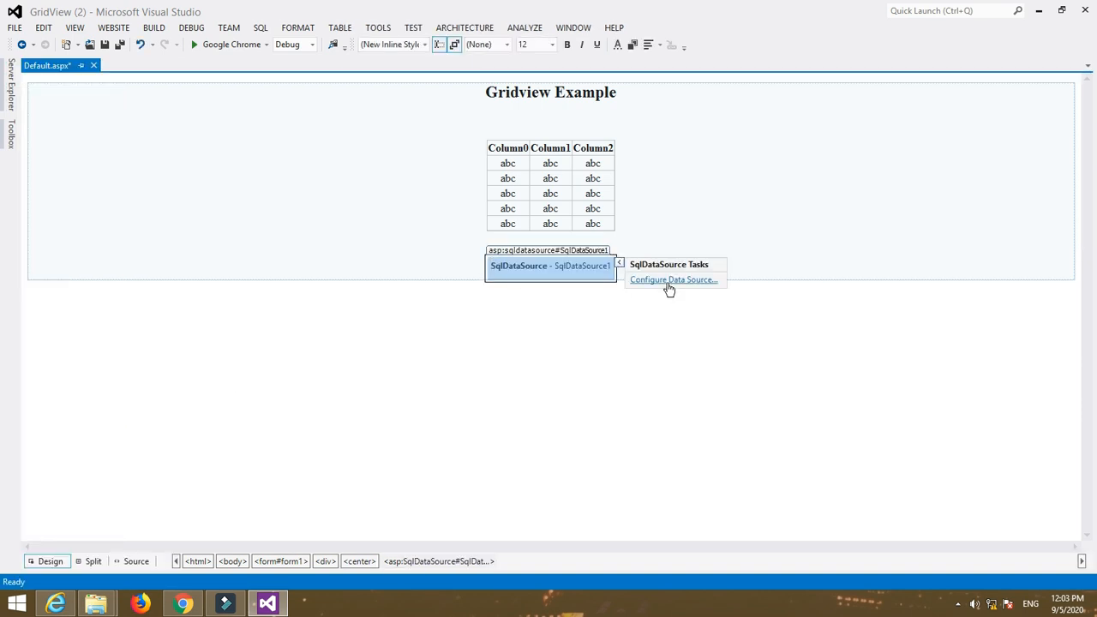
mouse_move(747, 247)
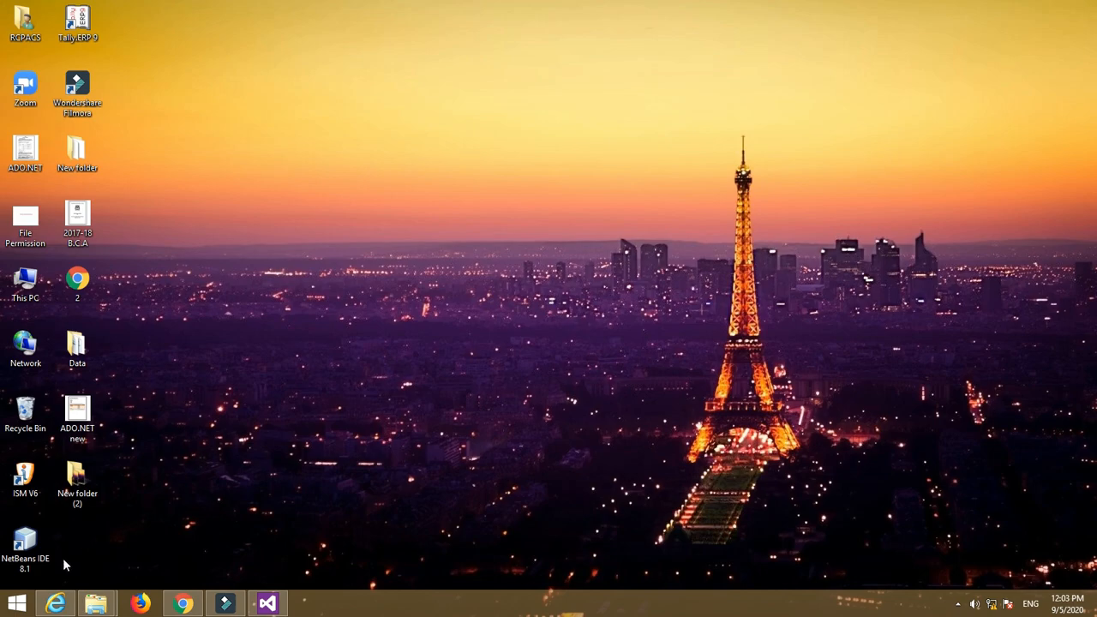
Launch Access 2010 and start a Blank database, browsing for its save location.
click(18, 603)
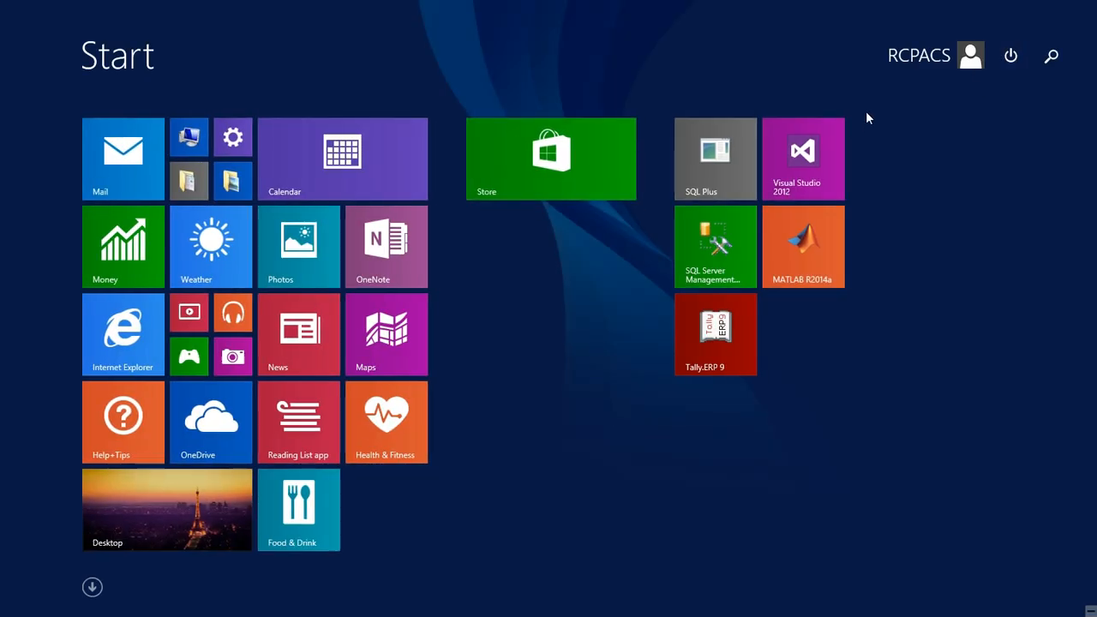
click(1052, 54)
text(access)
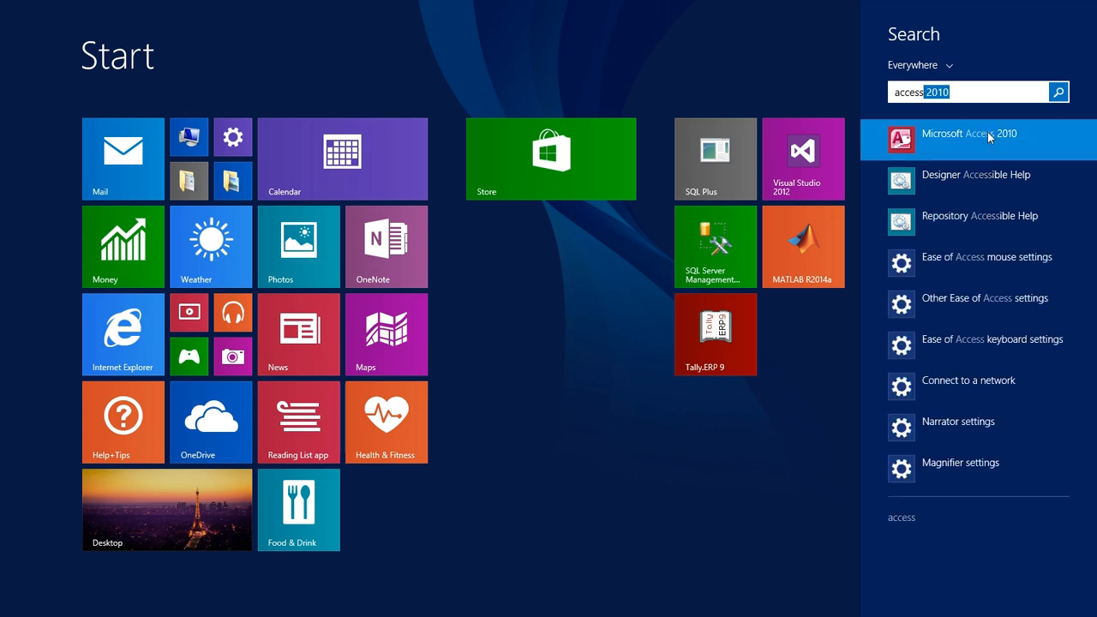
click(970, 134)
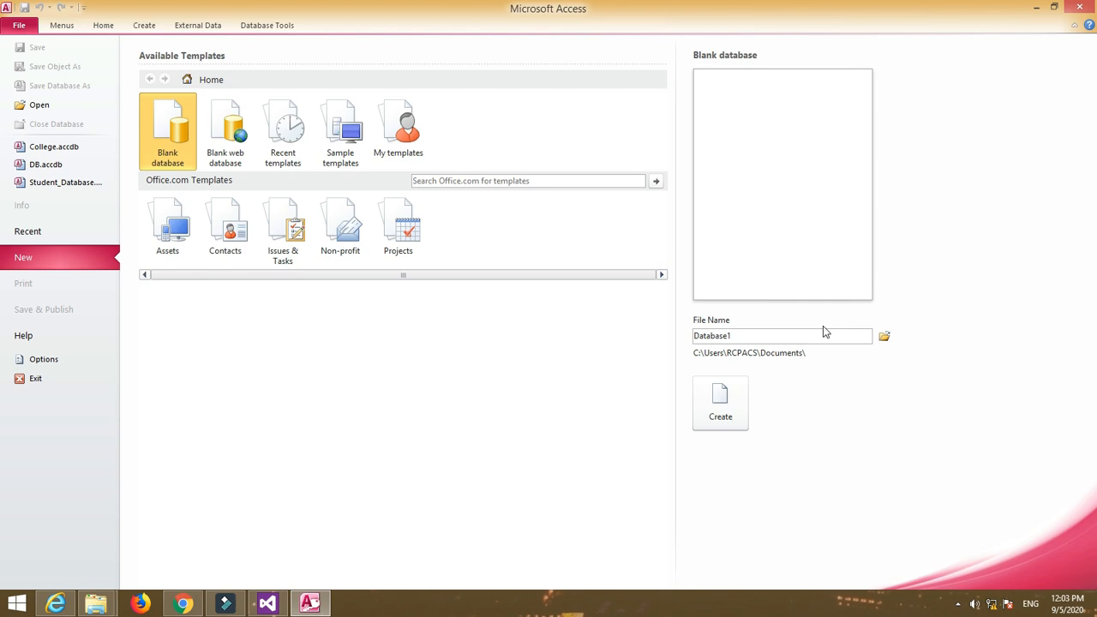
click(884, 334)
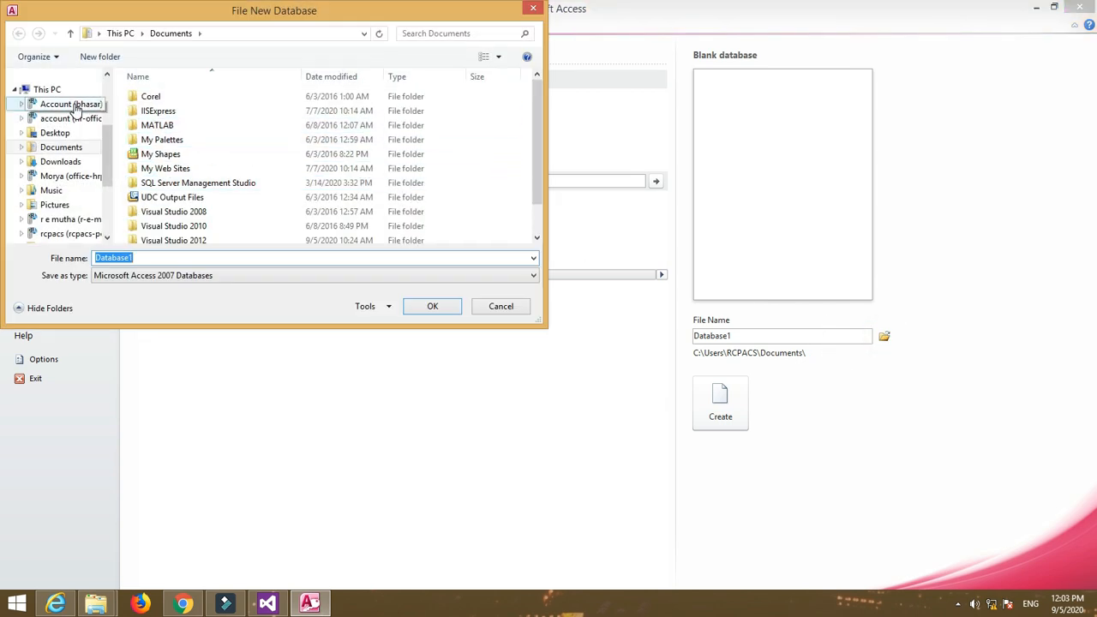
Save the new blank database as db on the Desktop and create it.
click(55, 134)
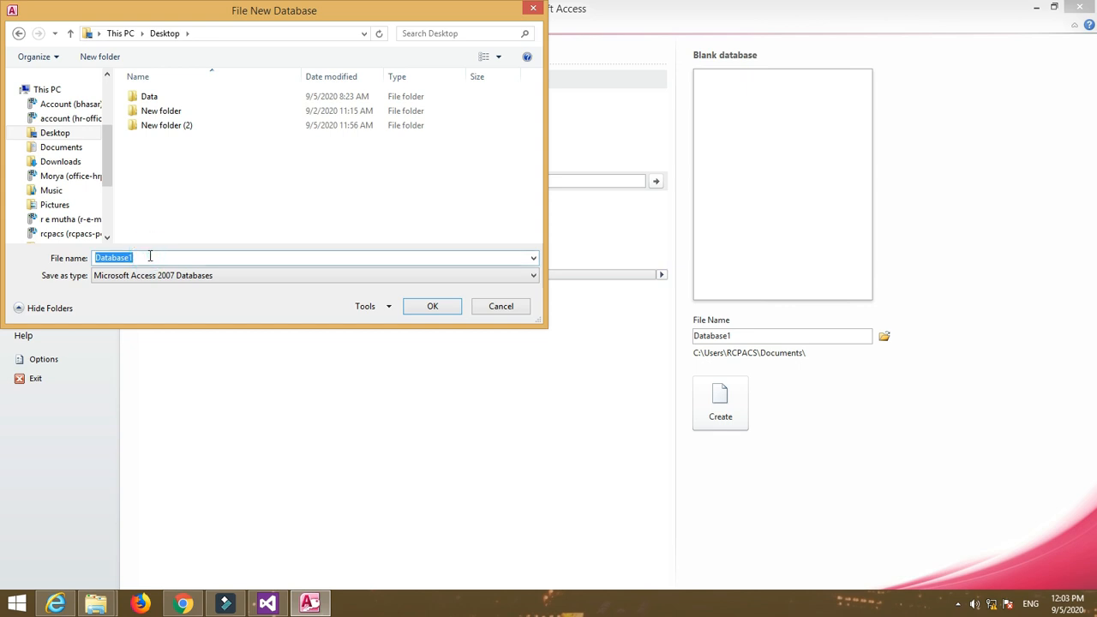
text(db)
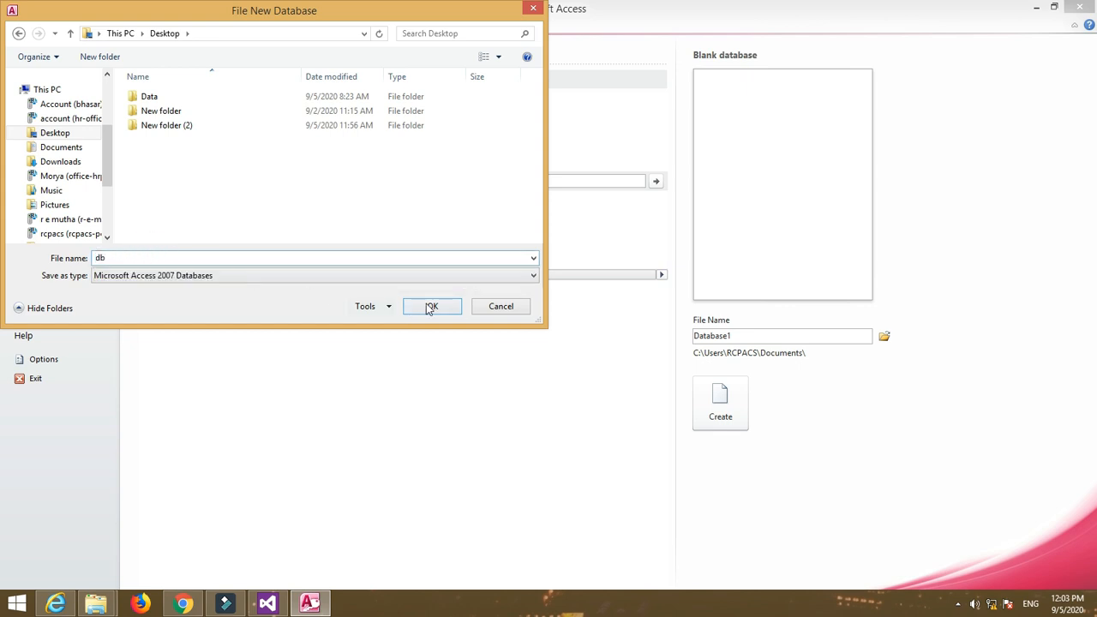
click(432, 305)
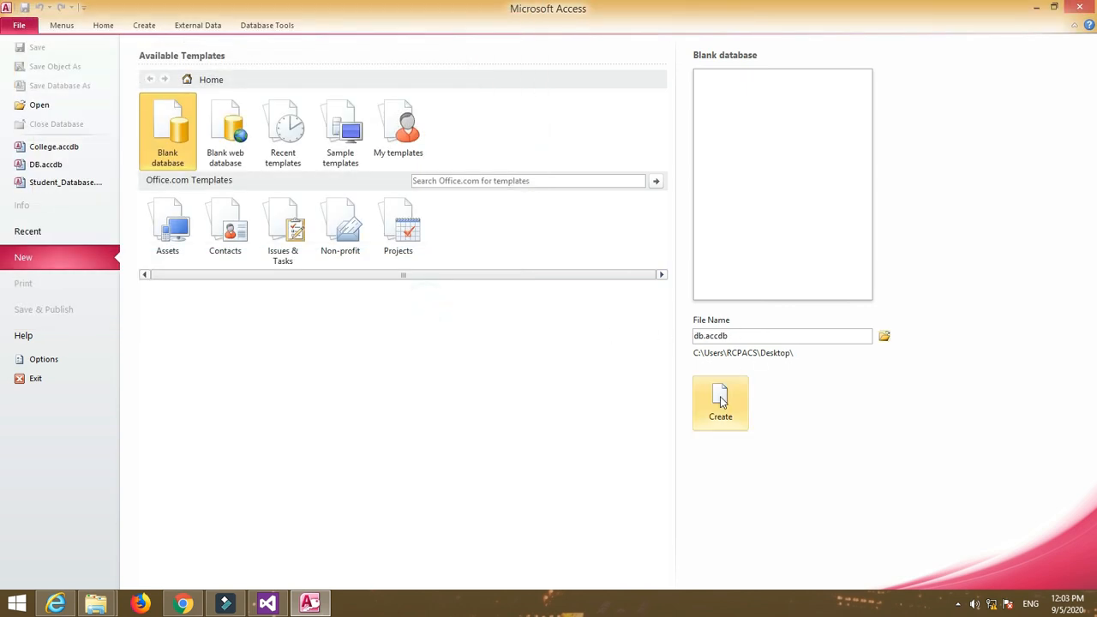
click(720, 402)
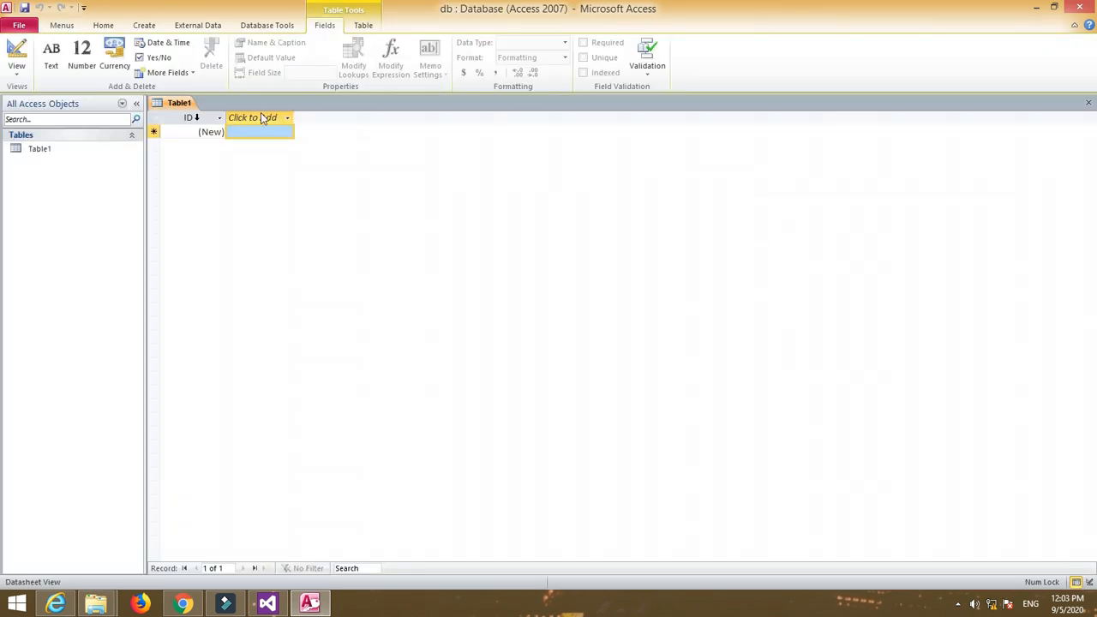
In Table Design, define Roll_No (Number), Name (Text), Marks (Number) and City (Text) fields.
click(144, 25)
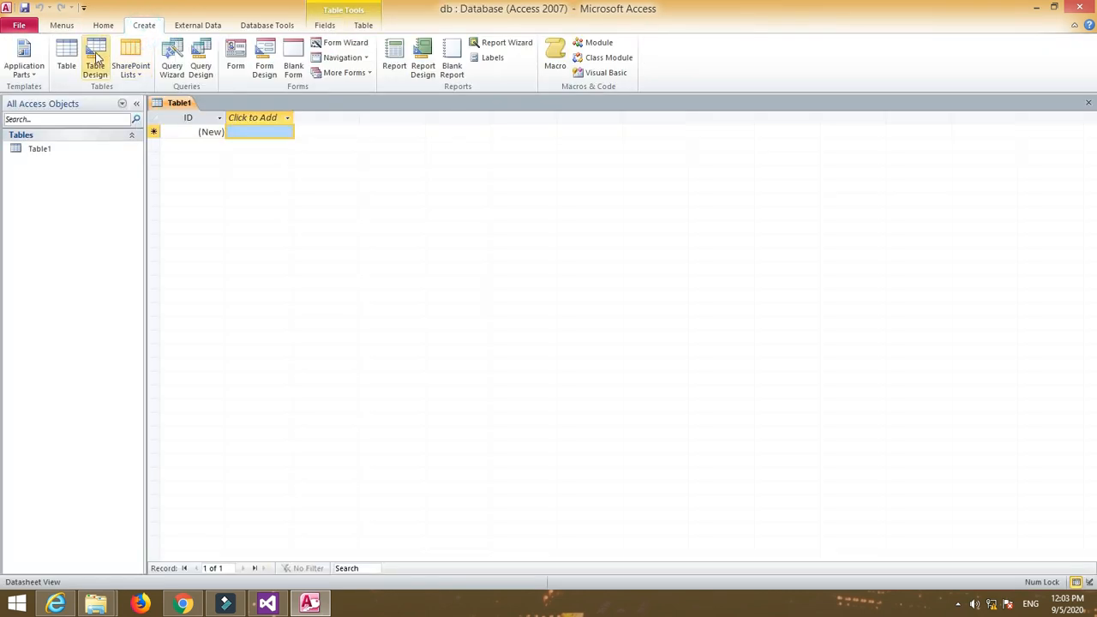
click(96, 57)
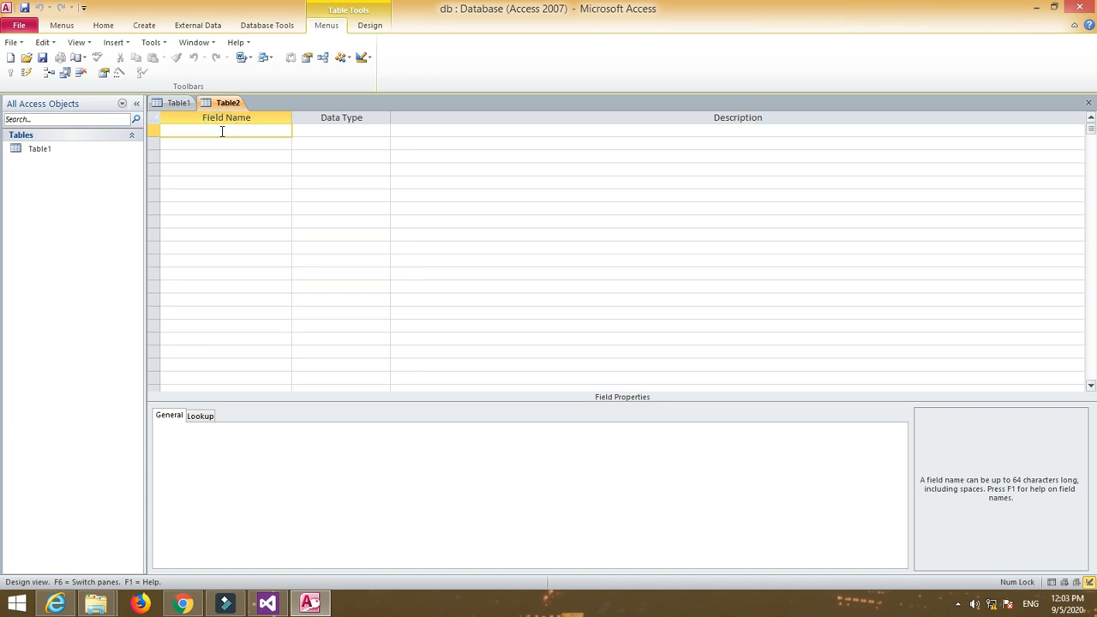
text(Roll_N)
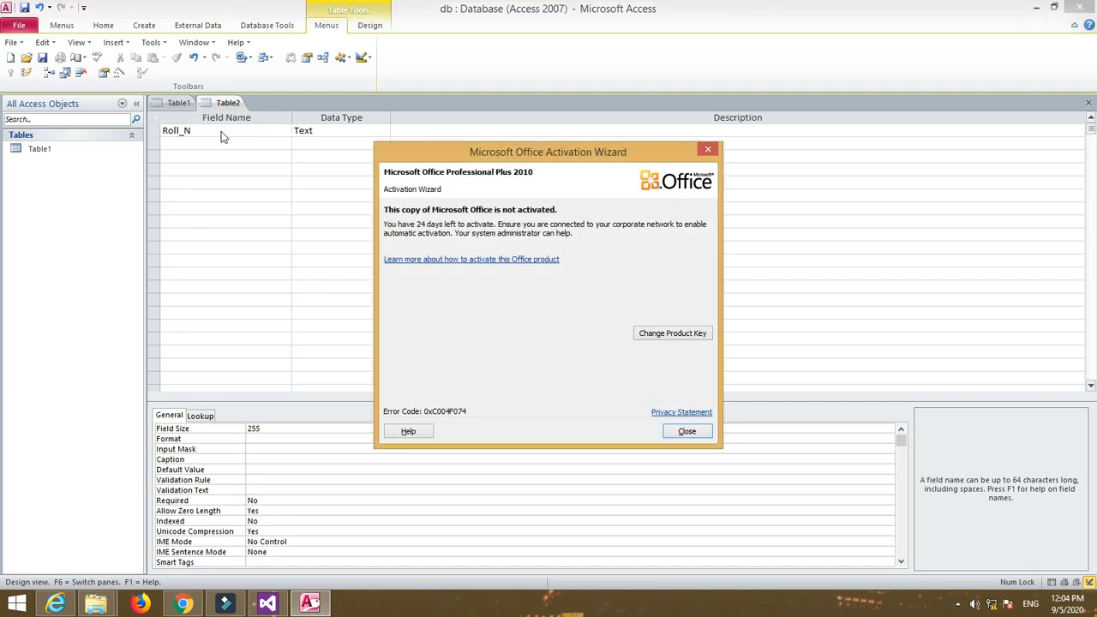
click(686, 432)
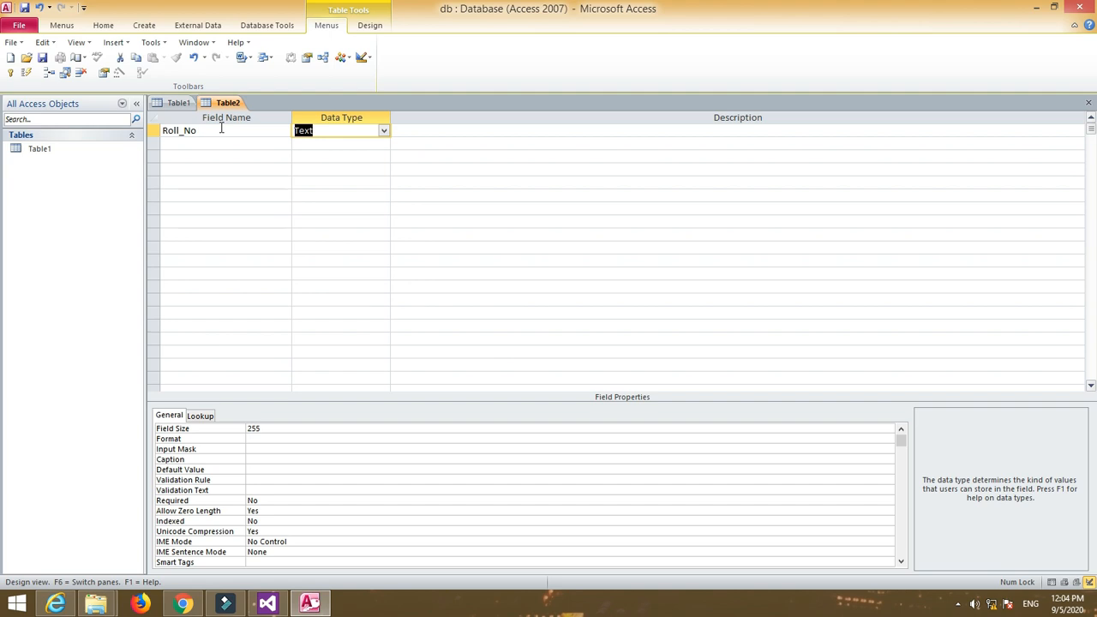
click(341, 130)
text(Name)
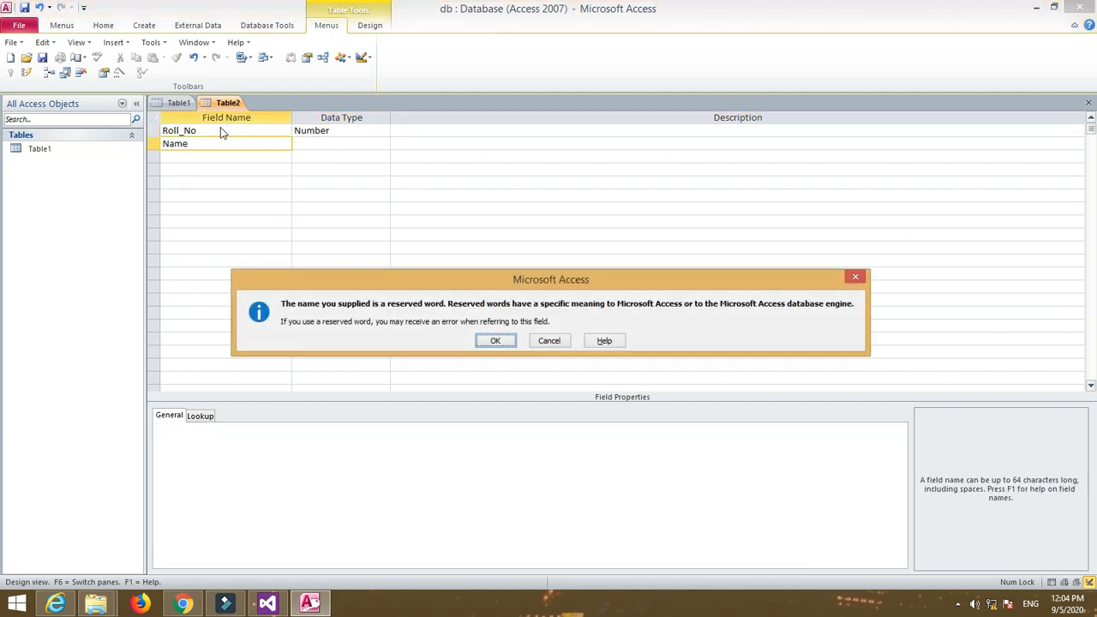
click(493, 339)
text(Marks)
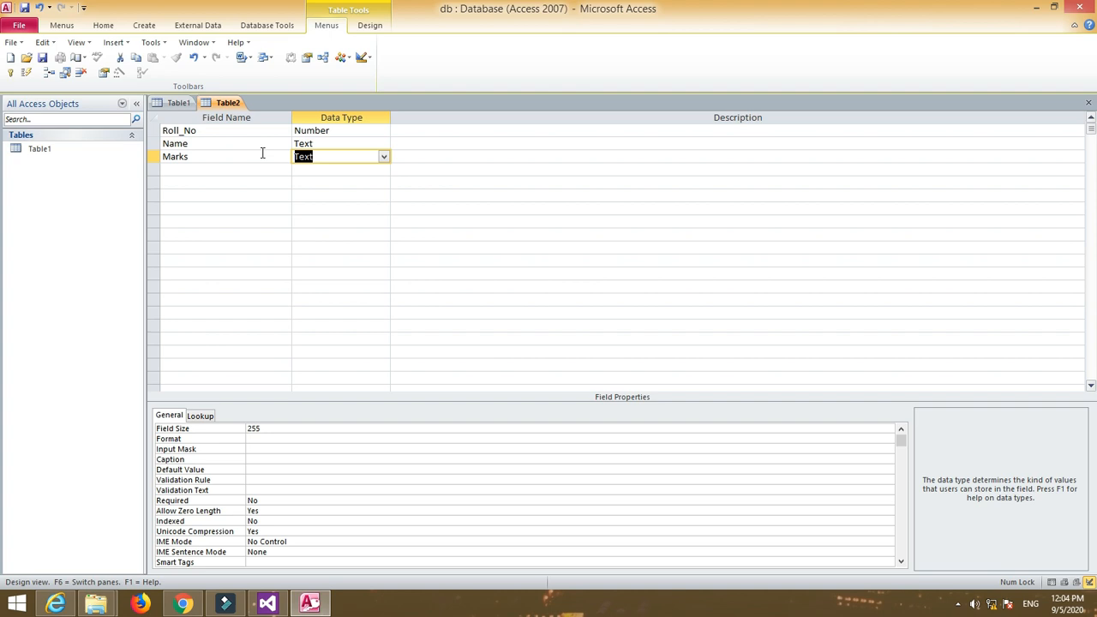
click(384, 156)
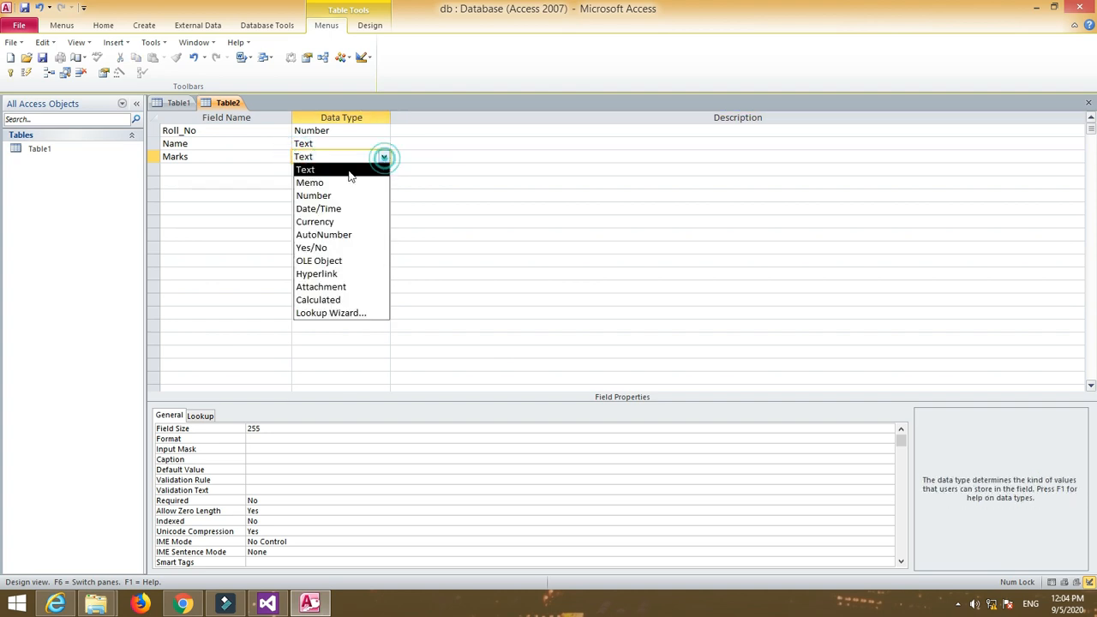
click(311, 195)
text(Stud)
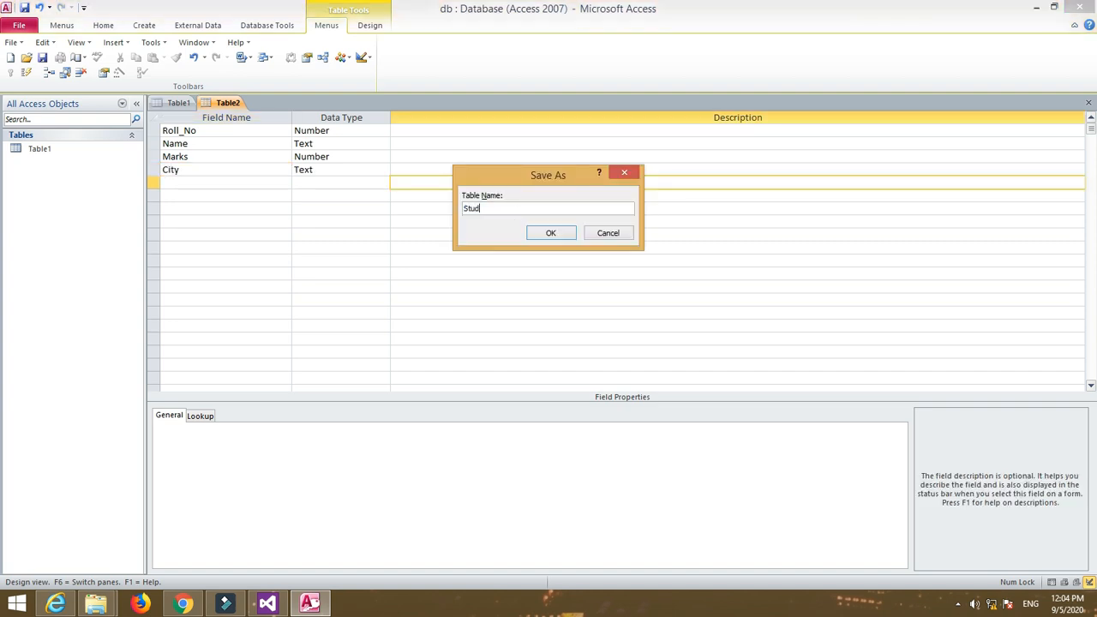
Save the table as Stud without defining a primary key.
click(550, 233)
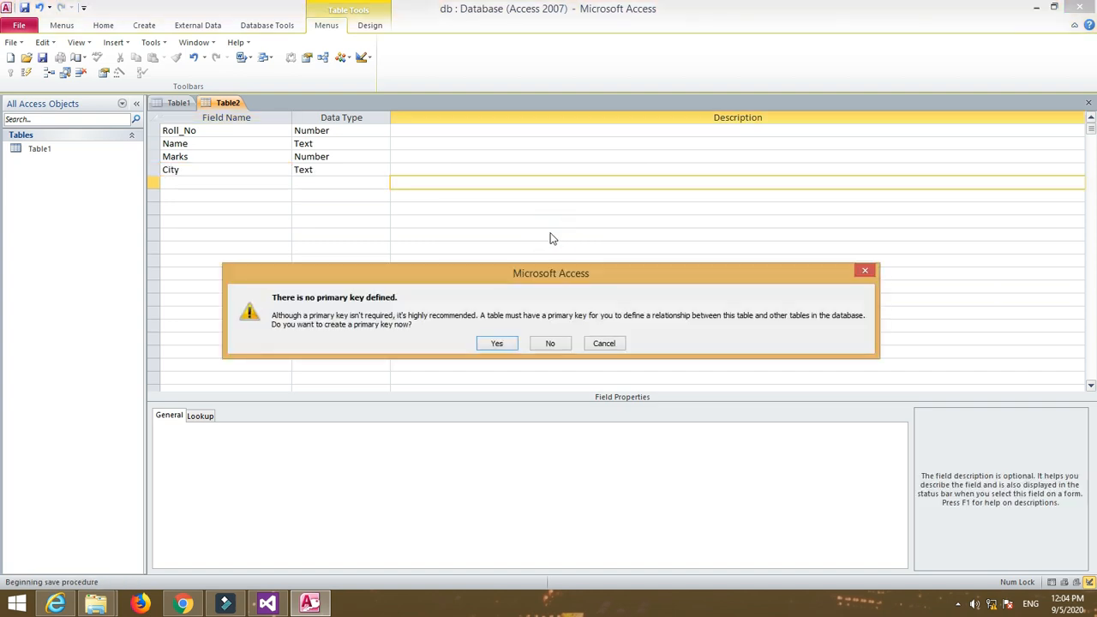
click(549, 343)
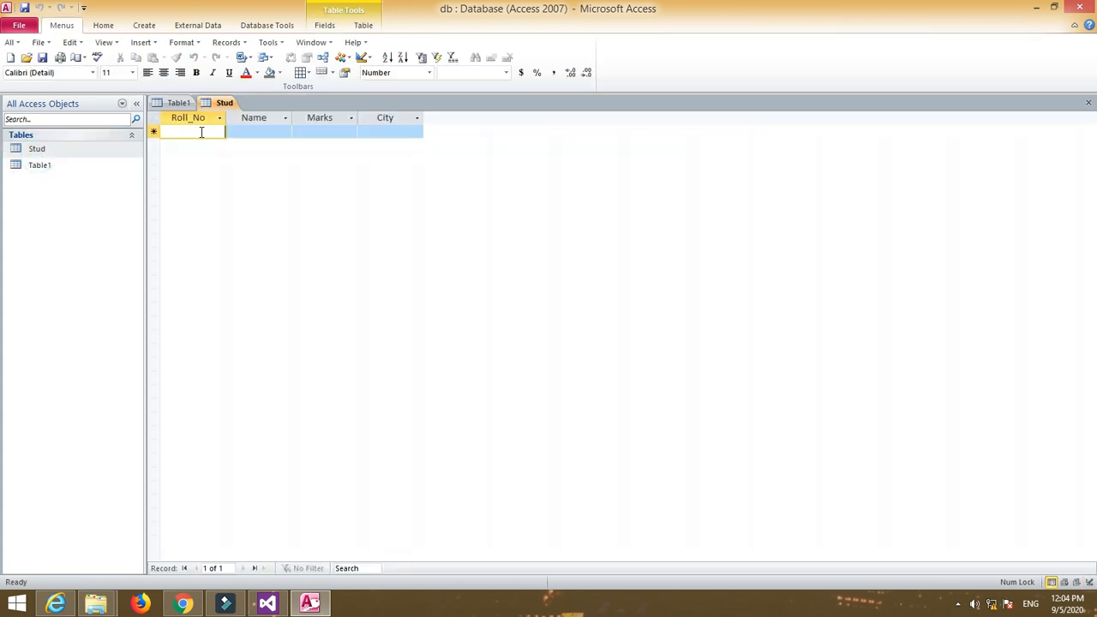
Enter the first records: Neha, then Priyanka with marks 78 and city Dhule.
click(257, 131)
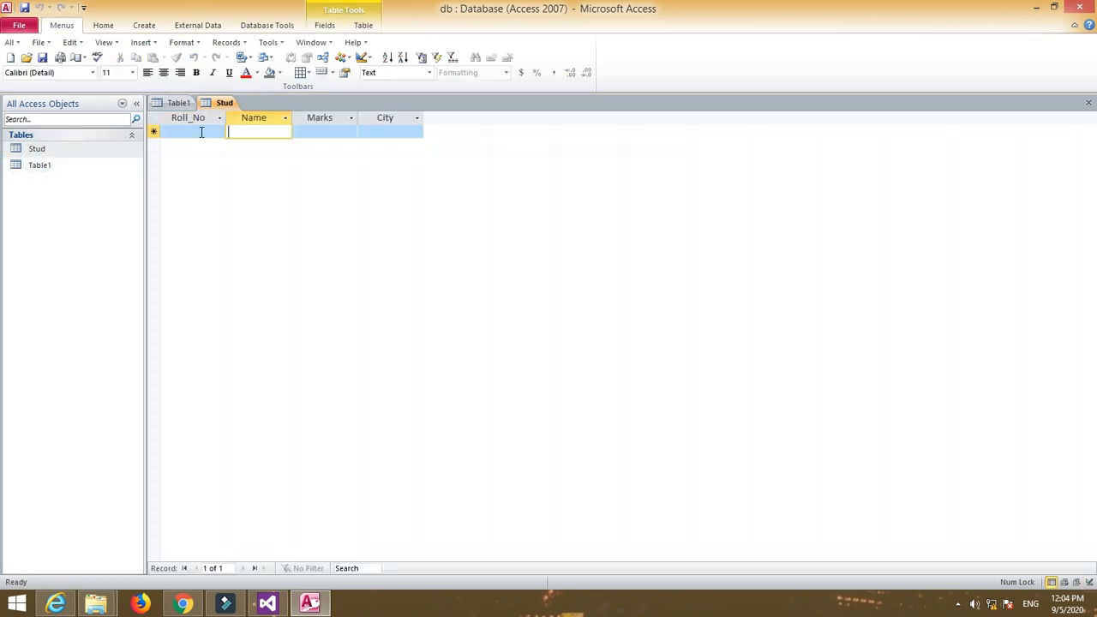
text(1)
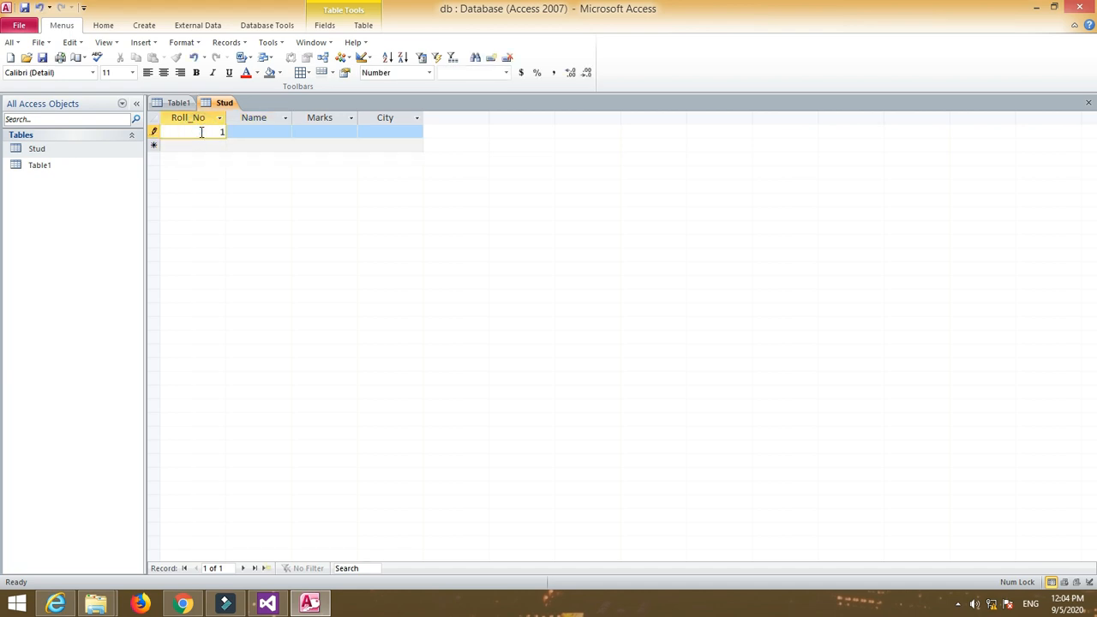
text(Neha)
click(324, 131)
text(90)
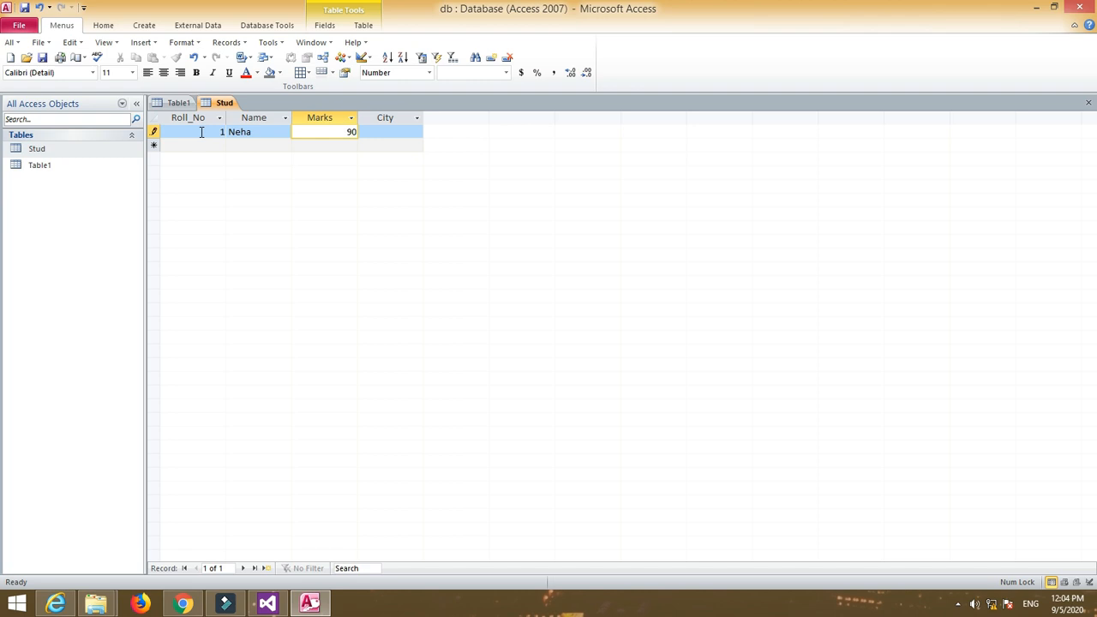
text(Shirpur)
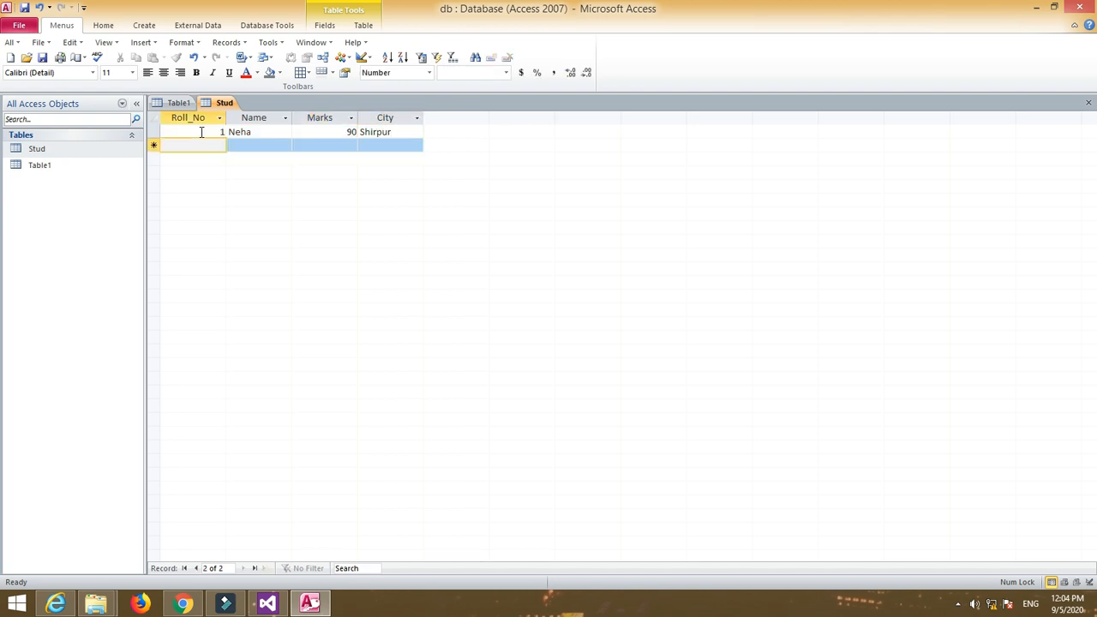
text(Pri)
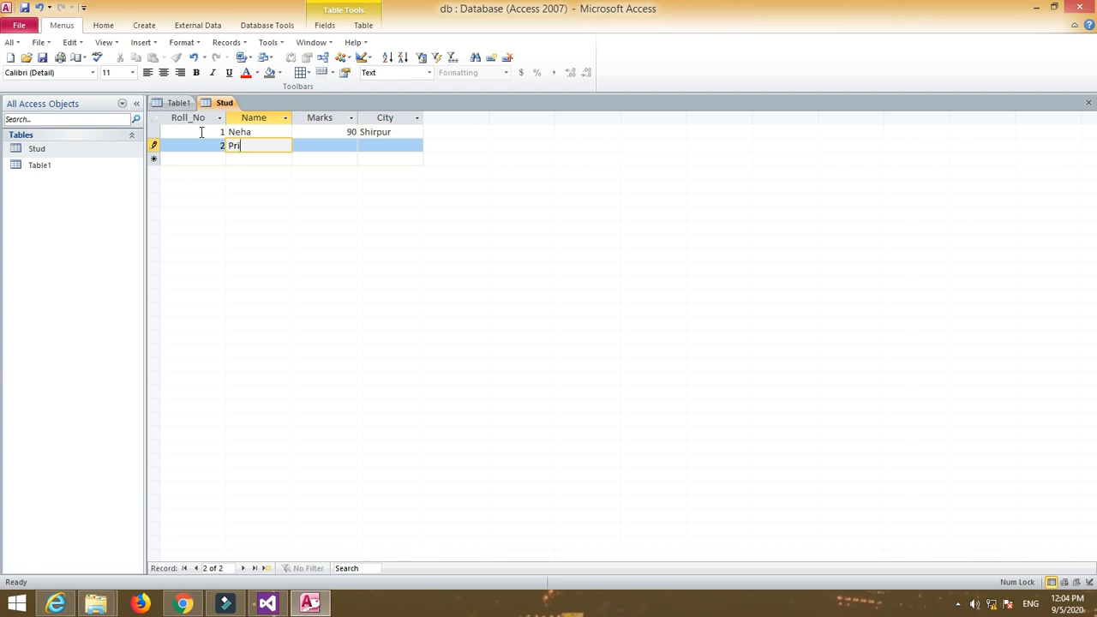
key(Tab)
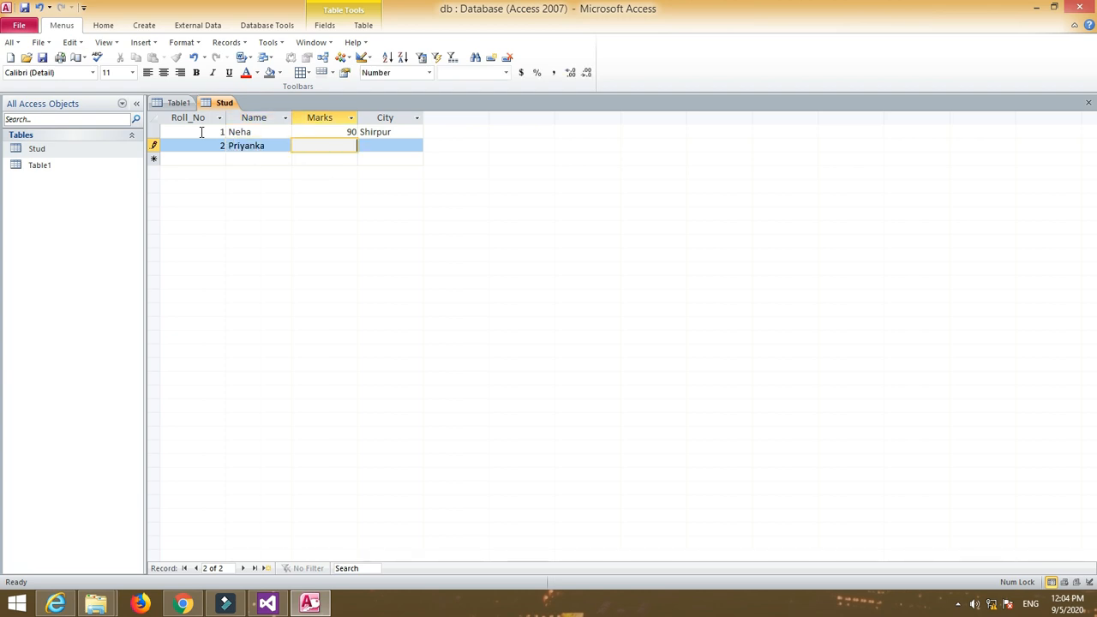
text(78)
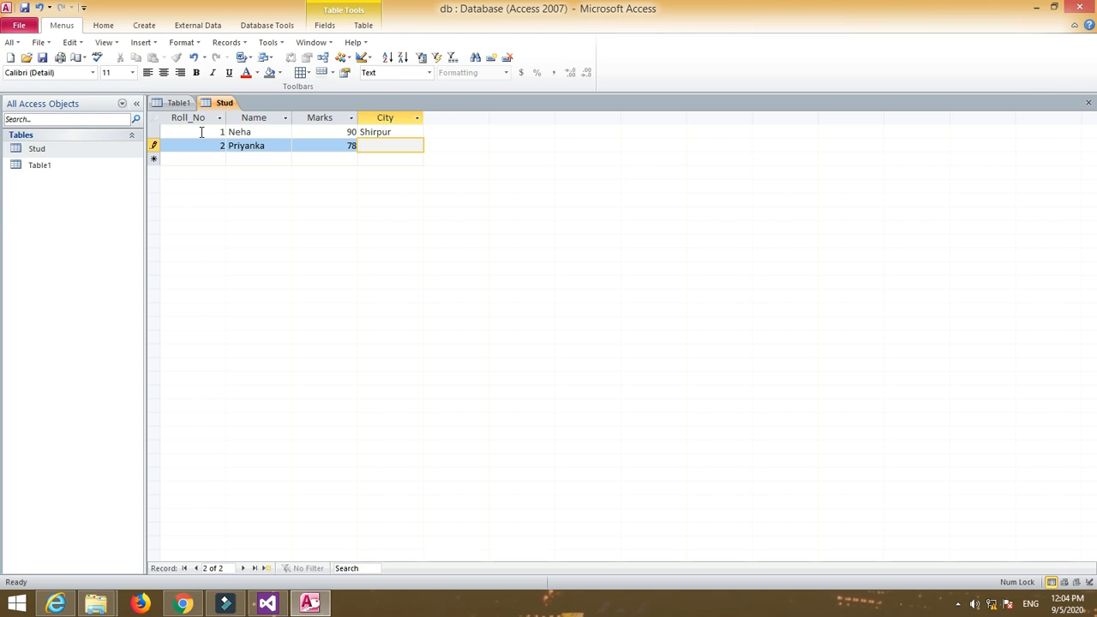
text(Dhule)
click(194, 158)
text(3)
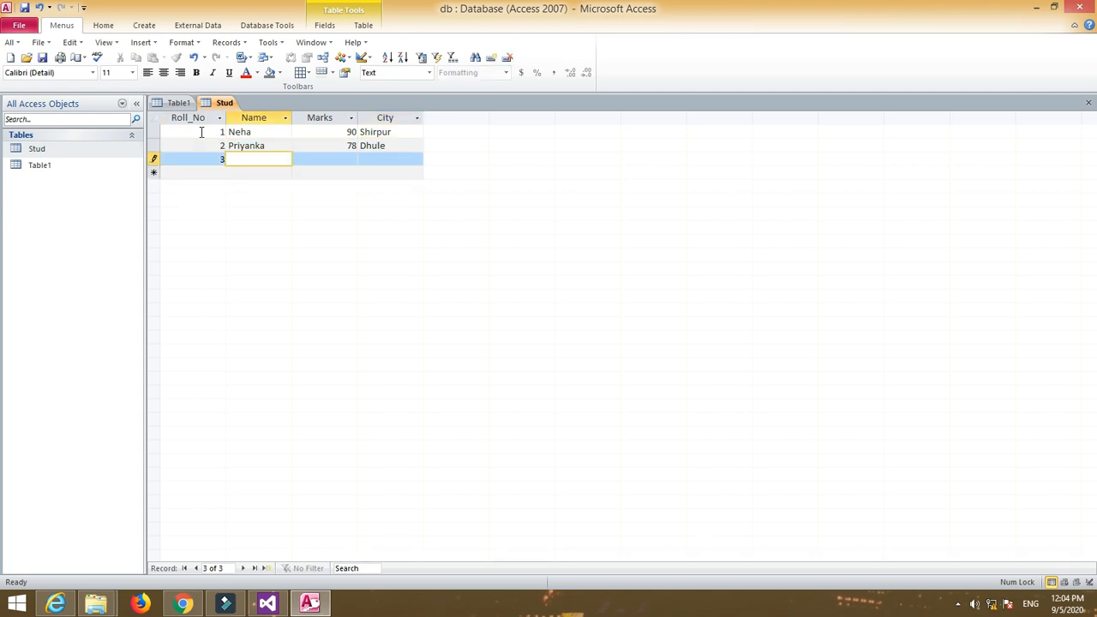
Enter Ashwini from Pune and Priya with marks 89 from Dhule, then close Access.
text(Ashwini)
click(324, 159)
text(6)
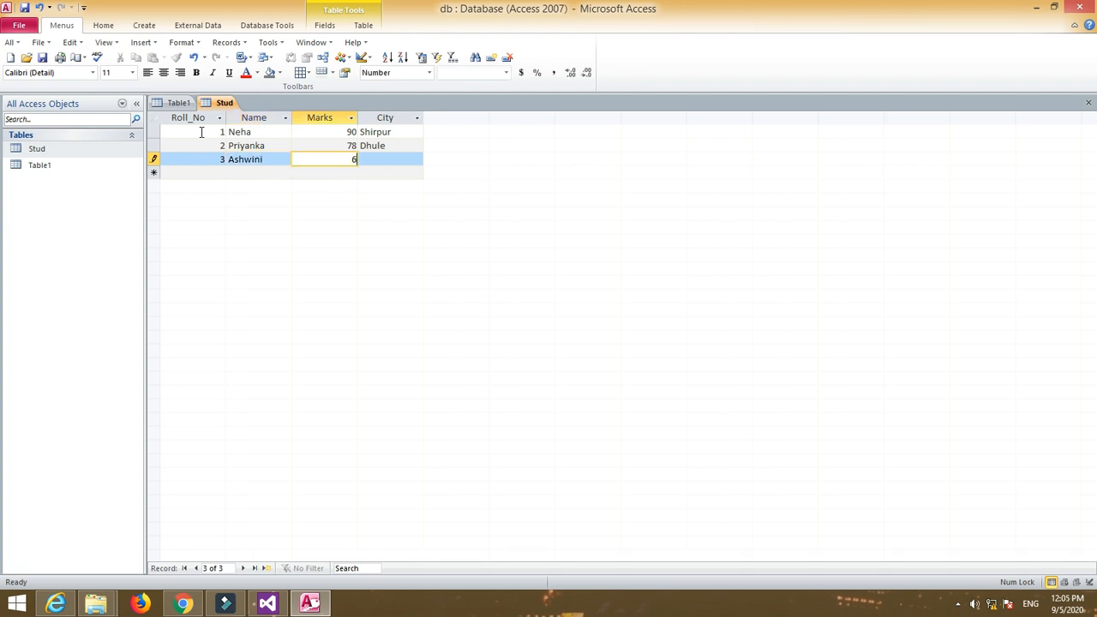
key(Tab)
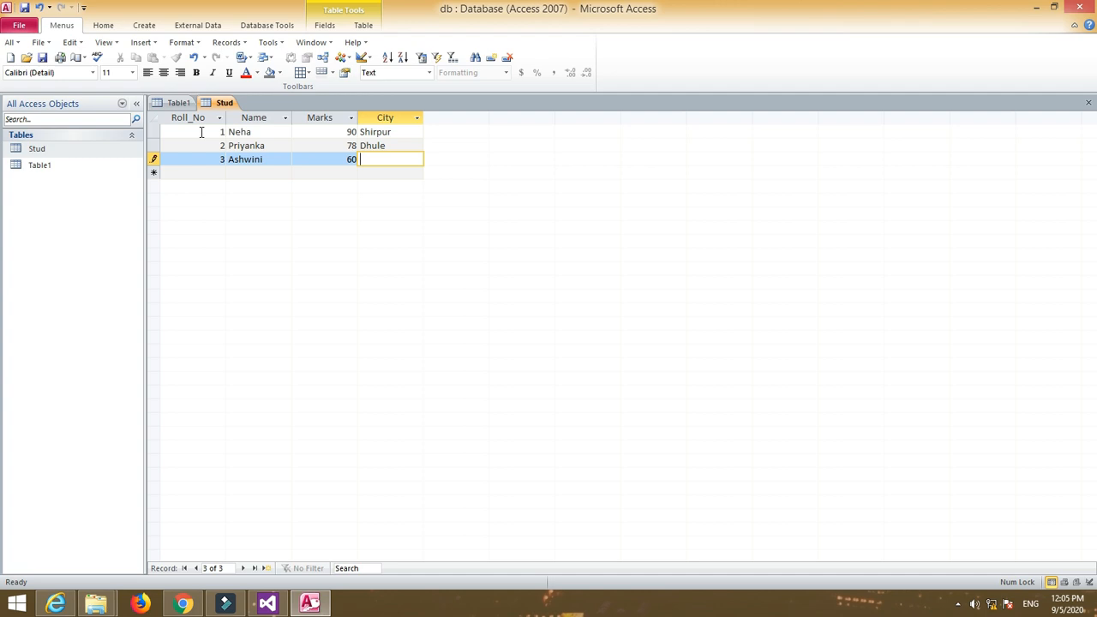
text(Pune)
click(193, 172)
text(4)
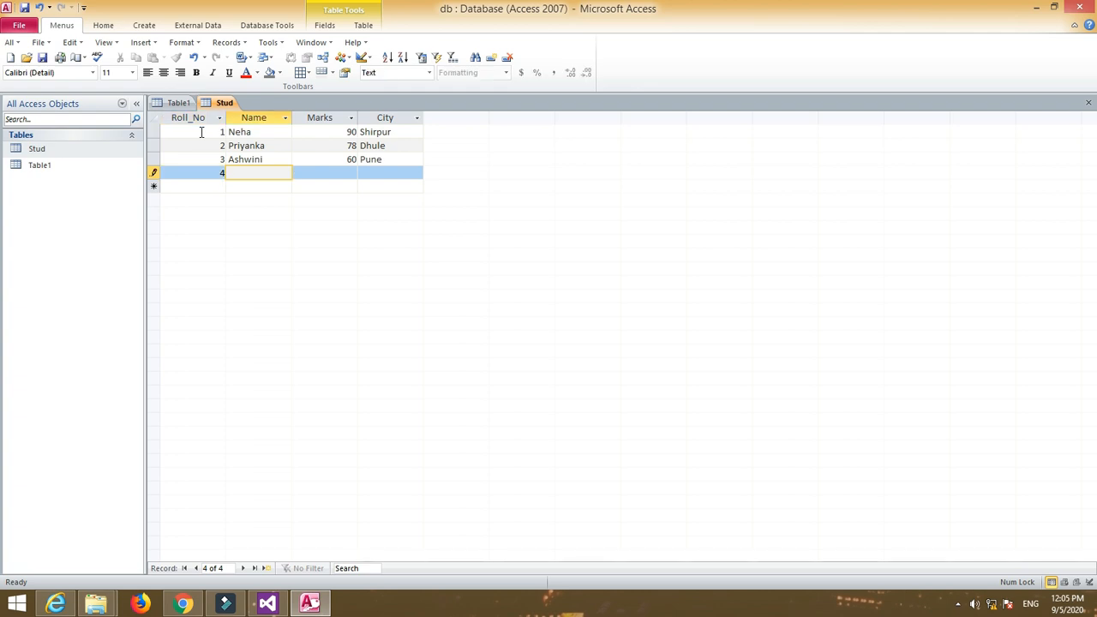
text(Priya)
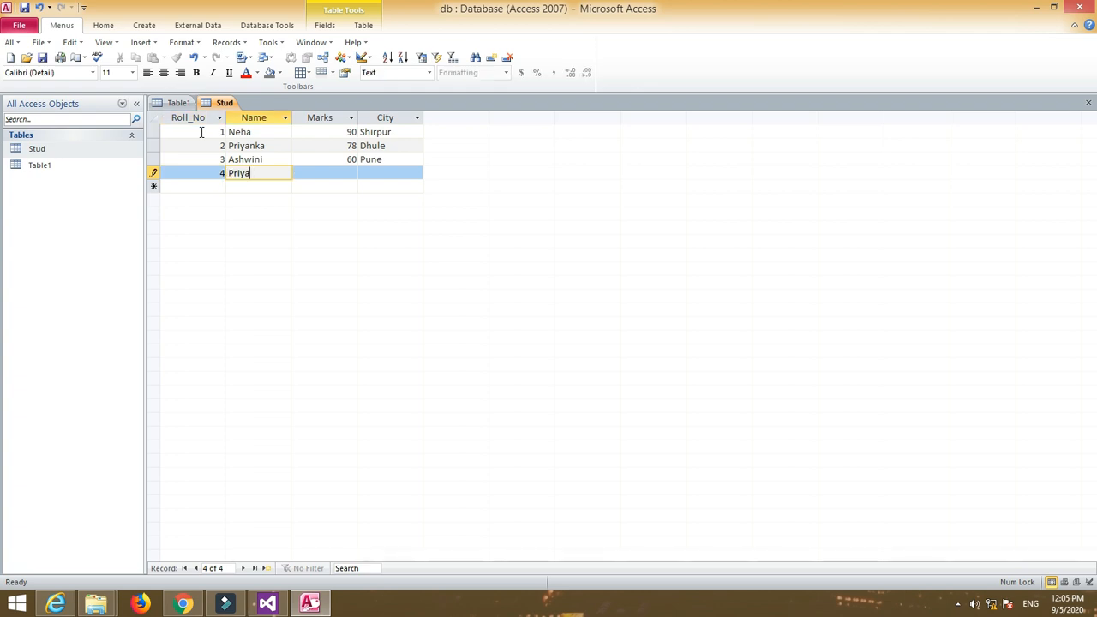
click(324, 171)
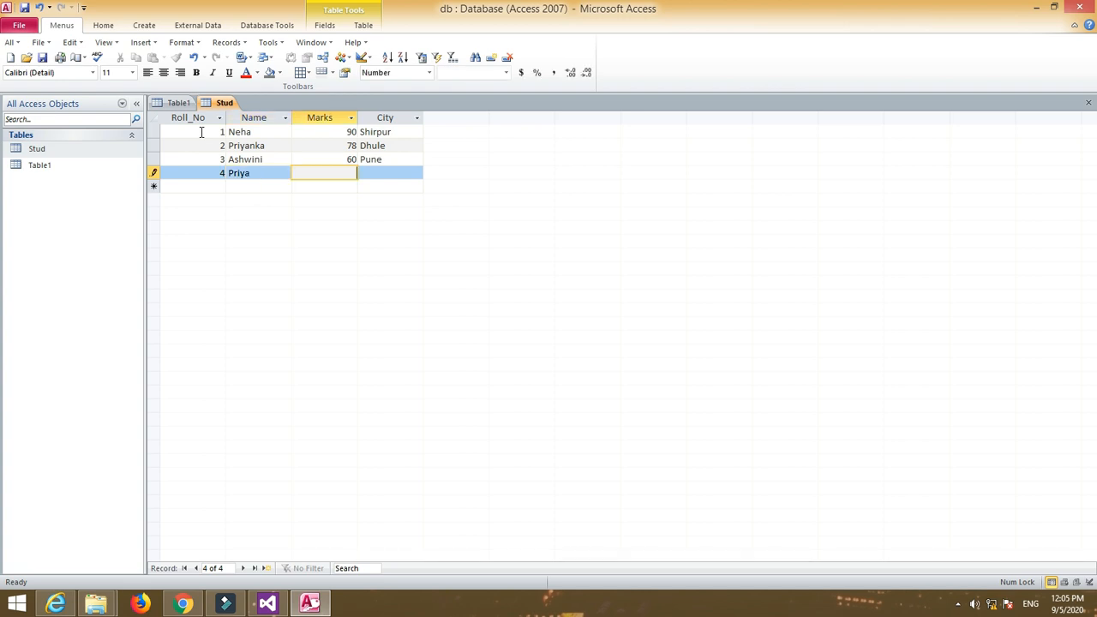
text(89)
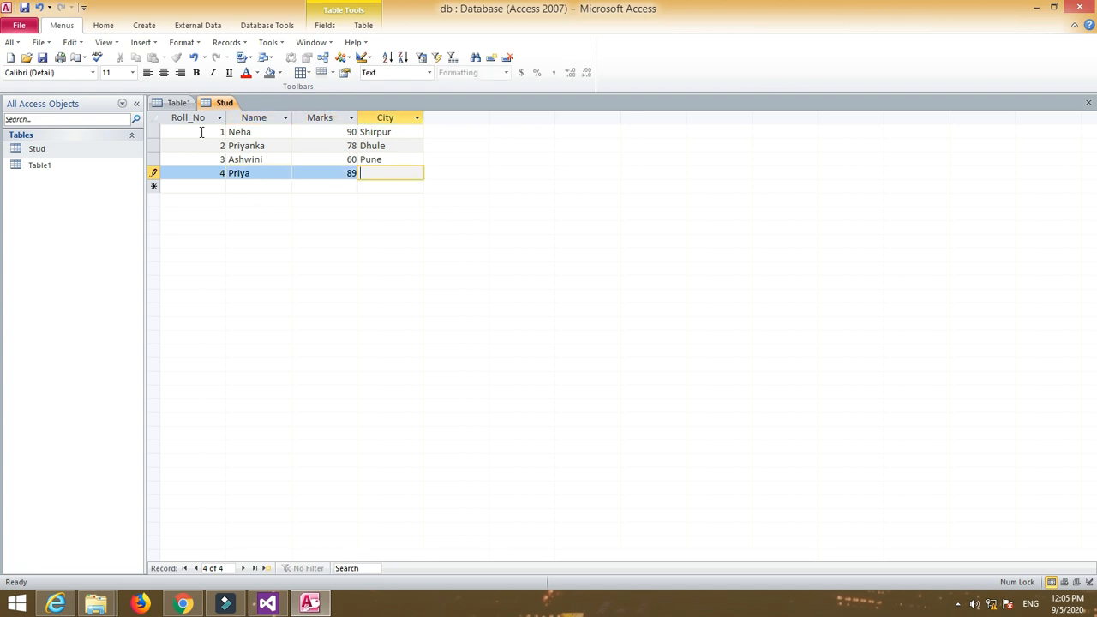
text(Dhule)
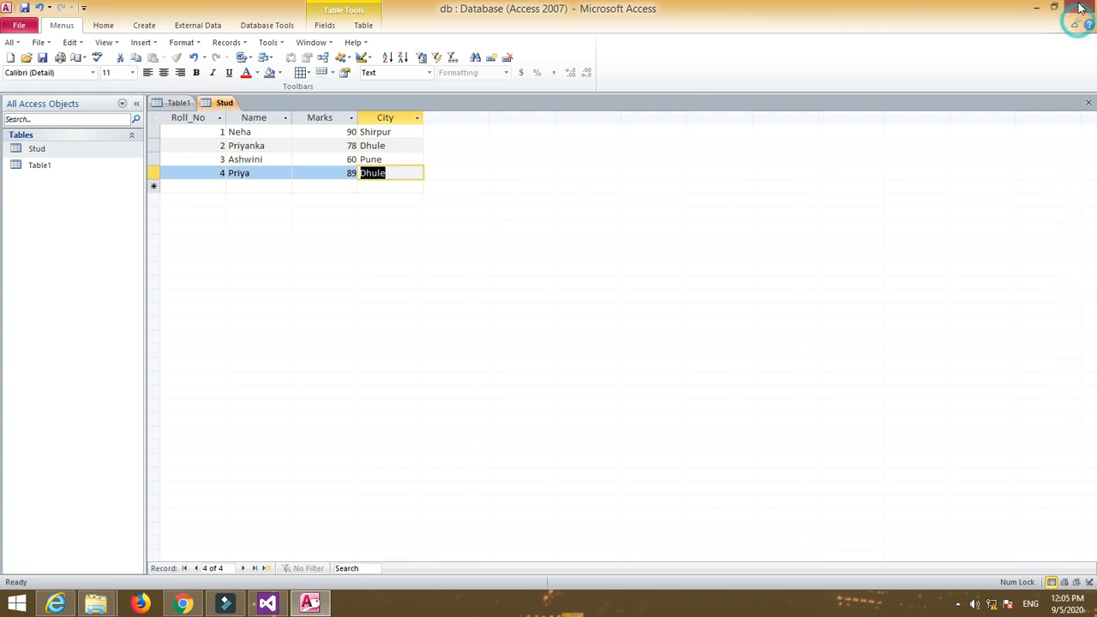
click(1036, 7)
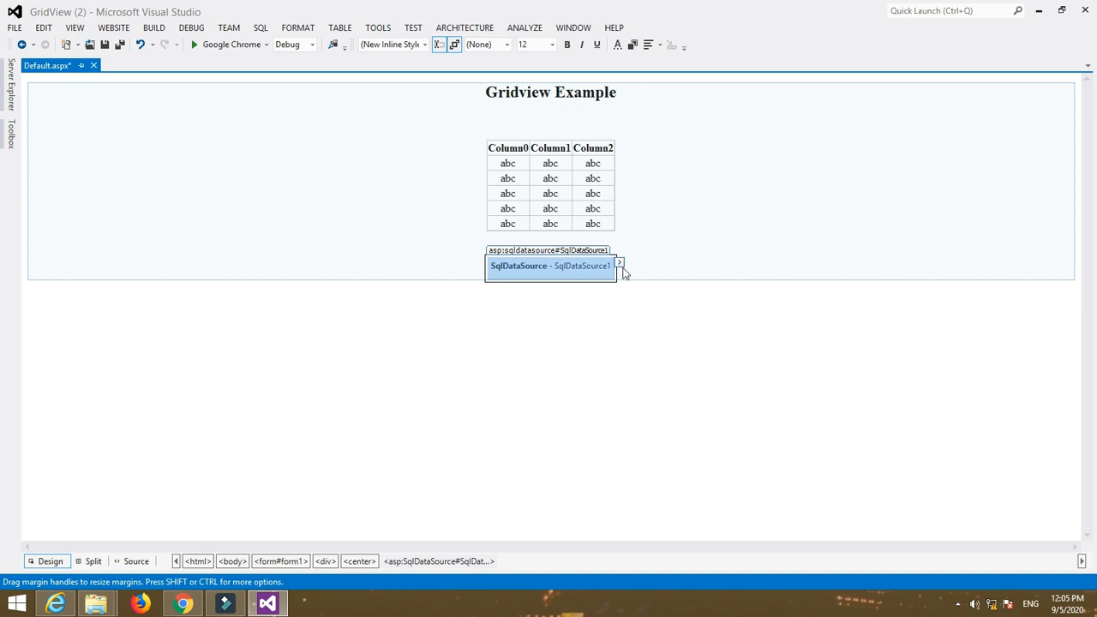
Start the Configure Data Source wizard from SqlDataSource1's smart tag.
click(618, 262)
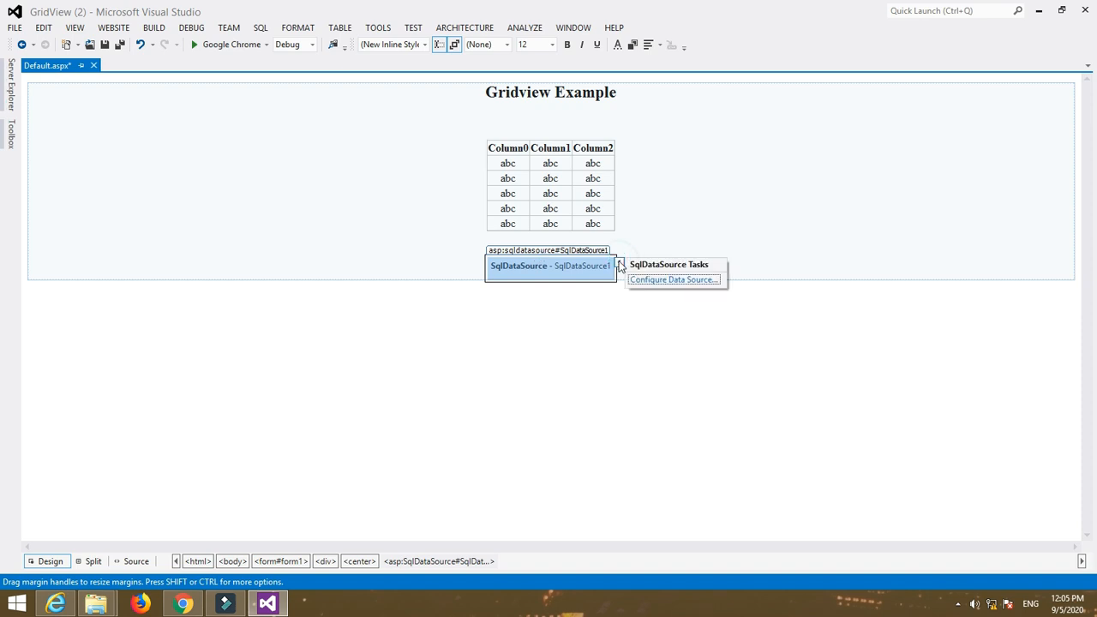
click(673, 279)
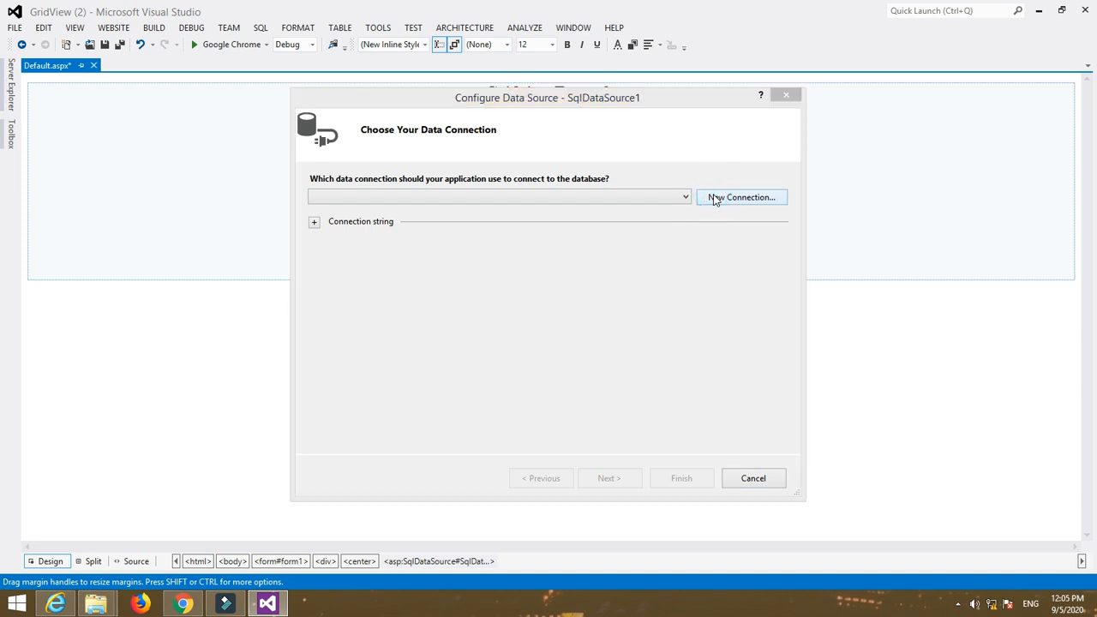
Create a new Microsoft Access Database File connection pointing to db.accdb and accept it.
click(741, 197)
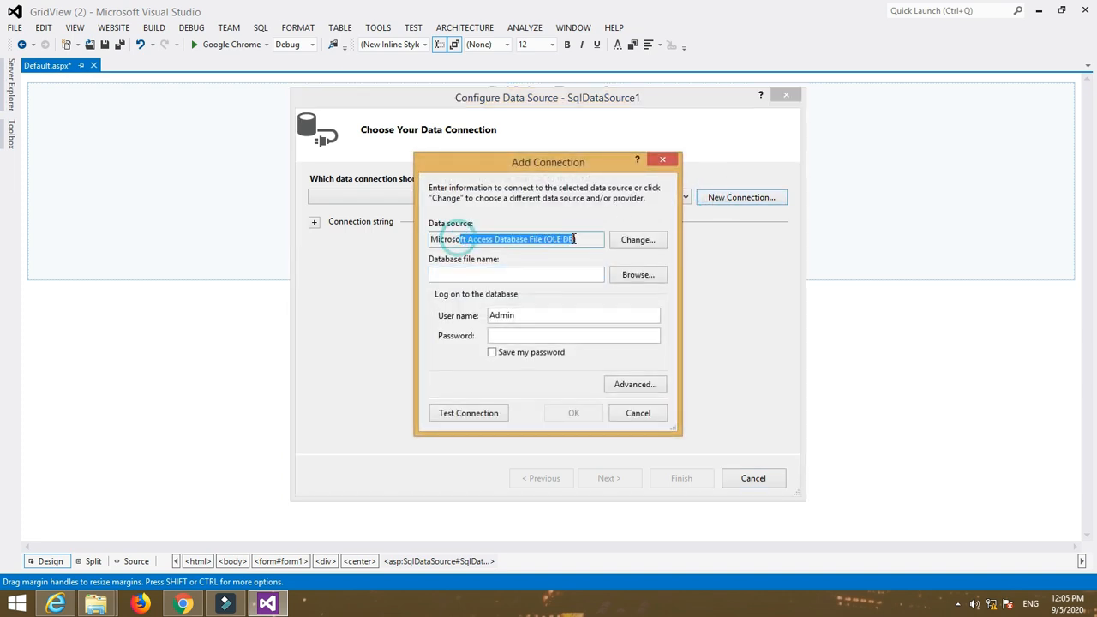
click(635, 240)
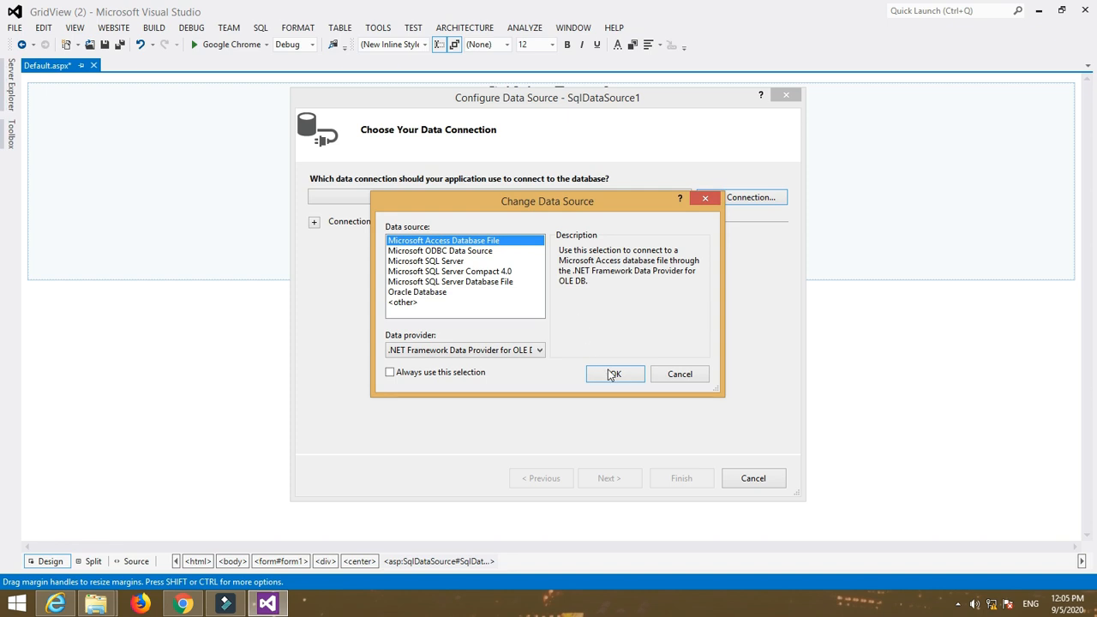
click(613, 374)
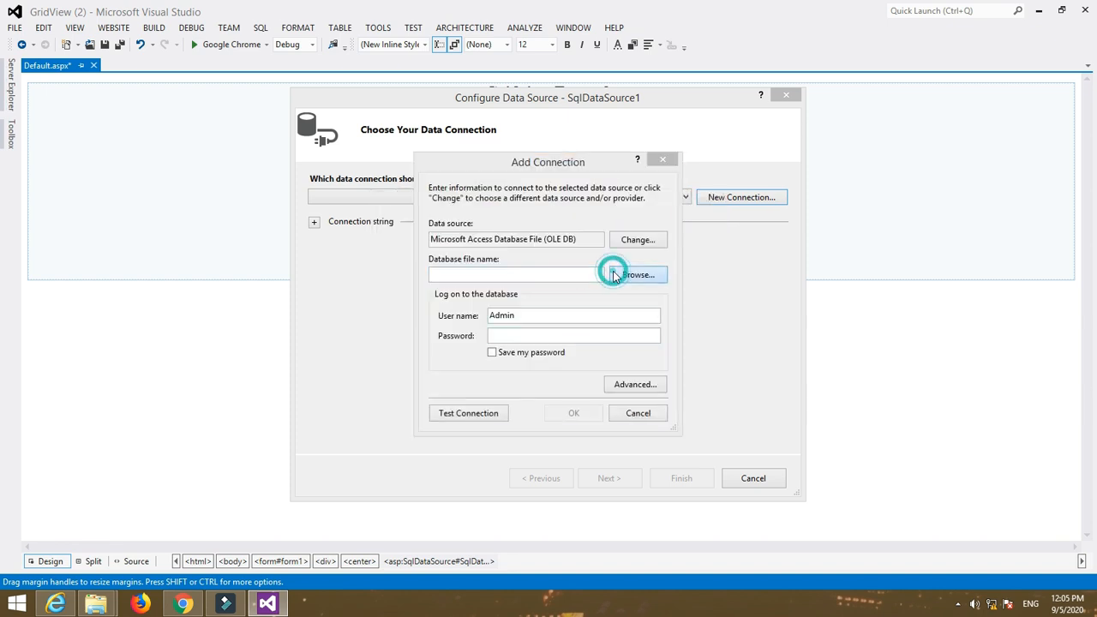
click(637, 274)
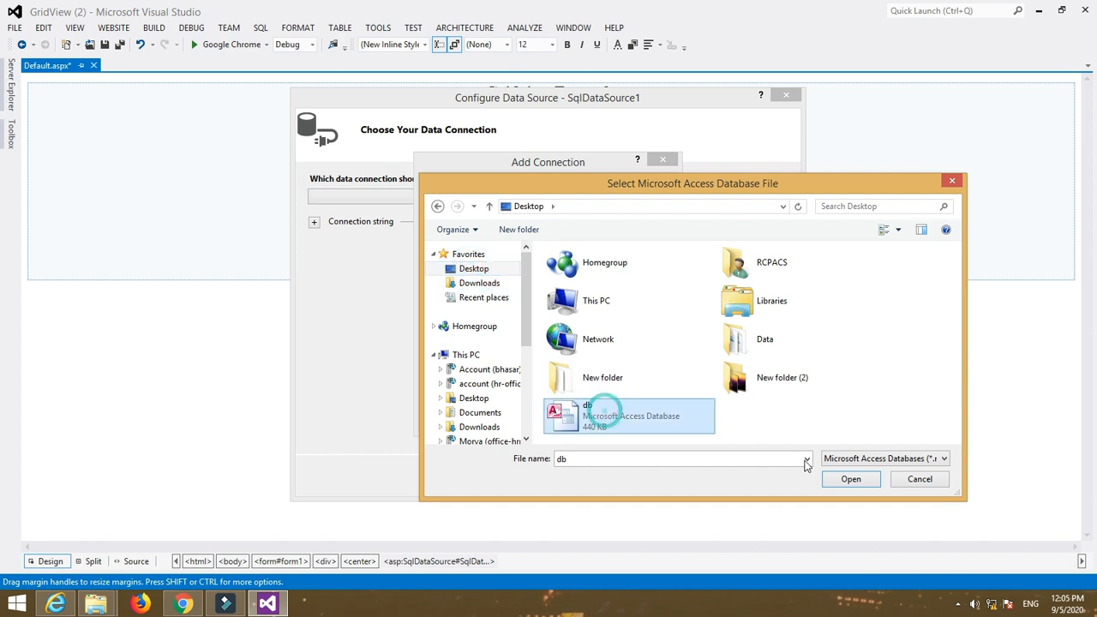
click(850, 480)
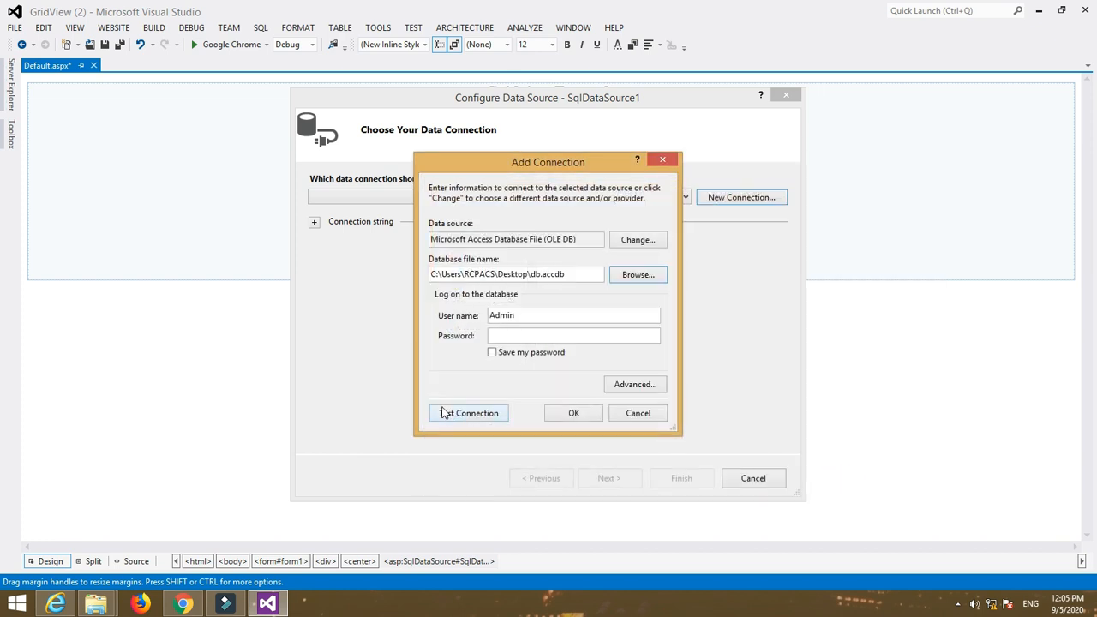
click(573, 413)
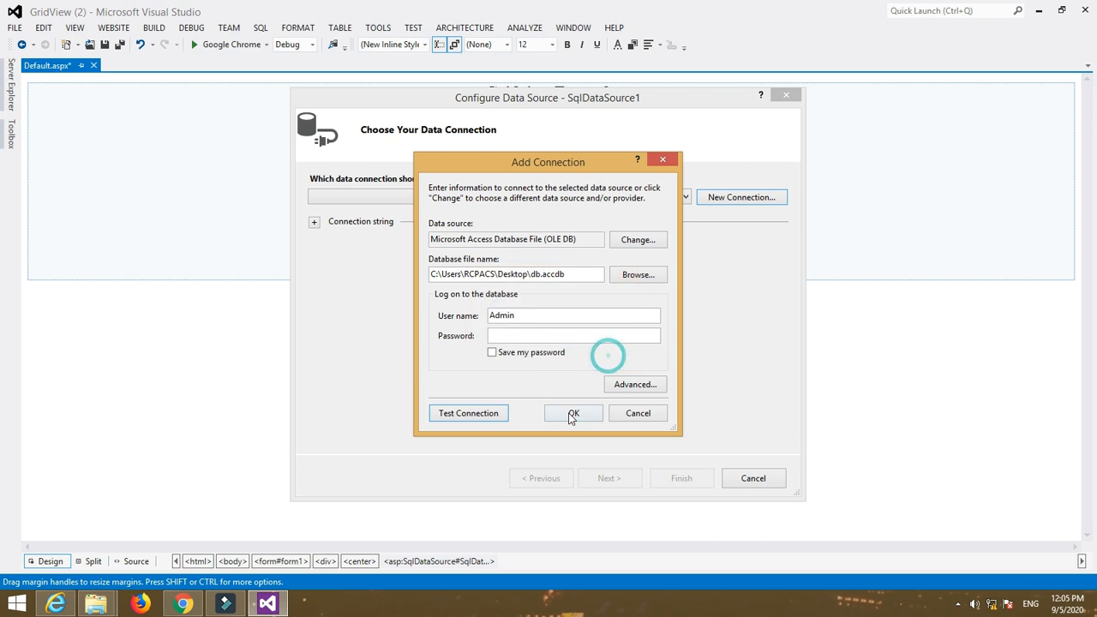
click(572, 413)
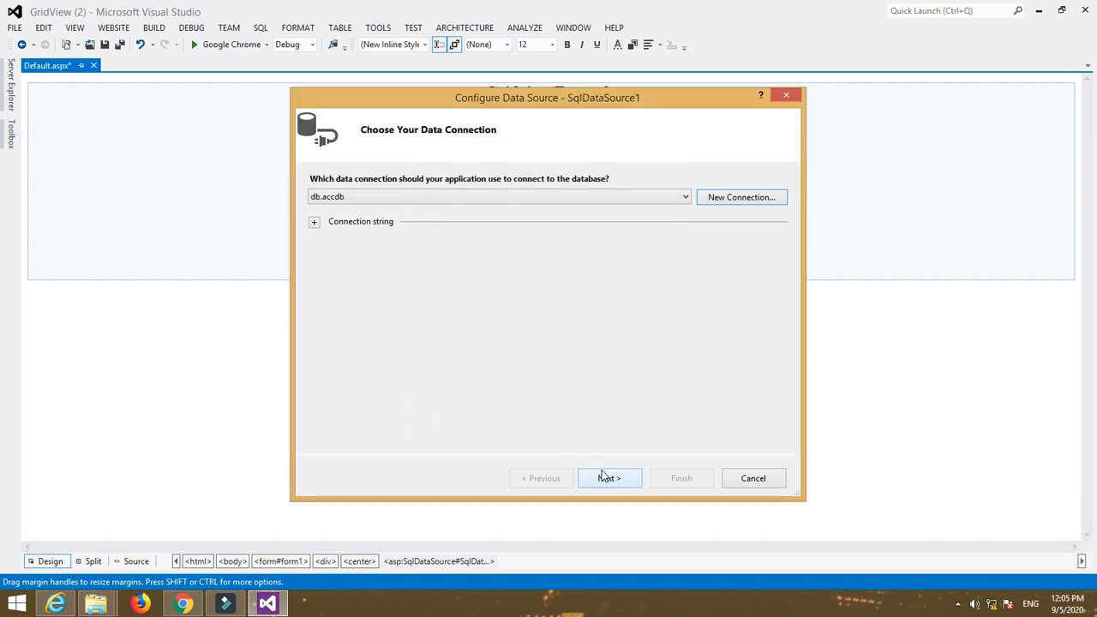
Select all columns of the Stud table, test the query and finish the wizard.
click(610, 478)
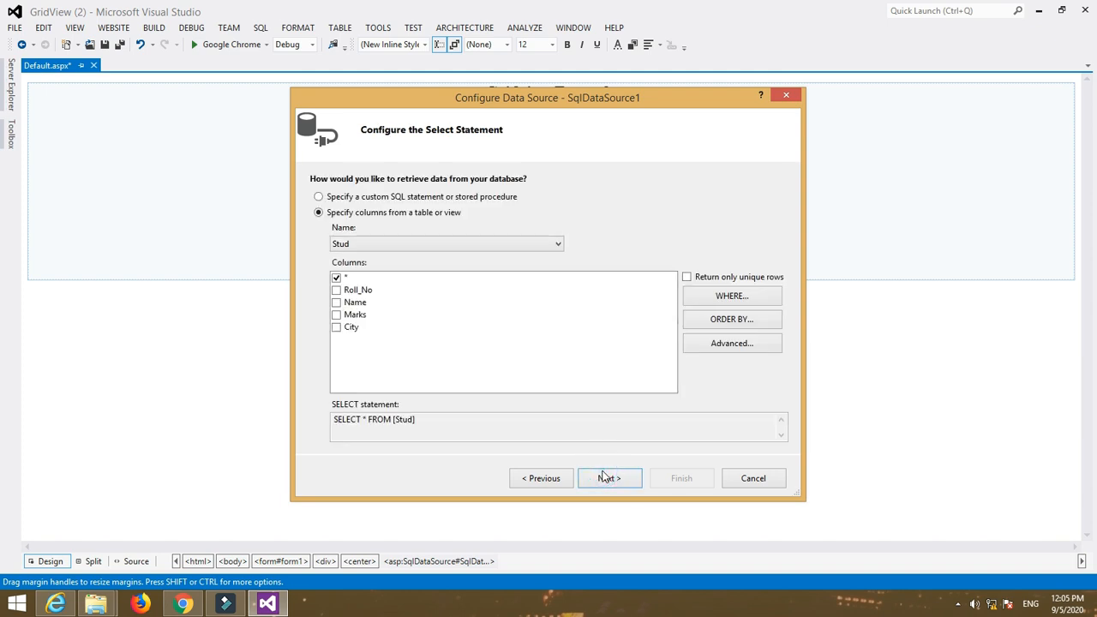
click(610, 479)
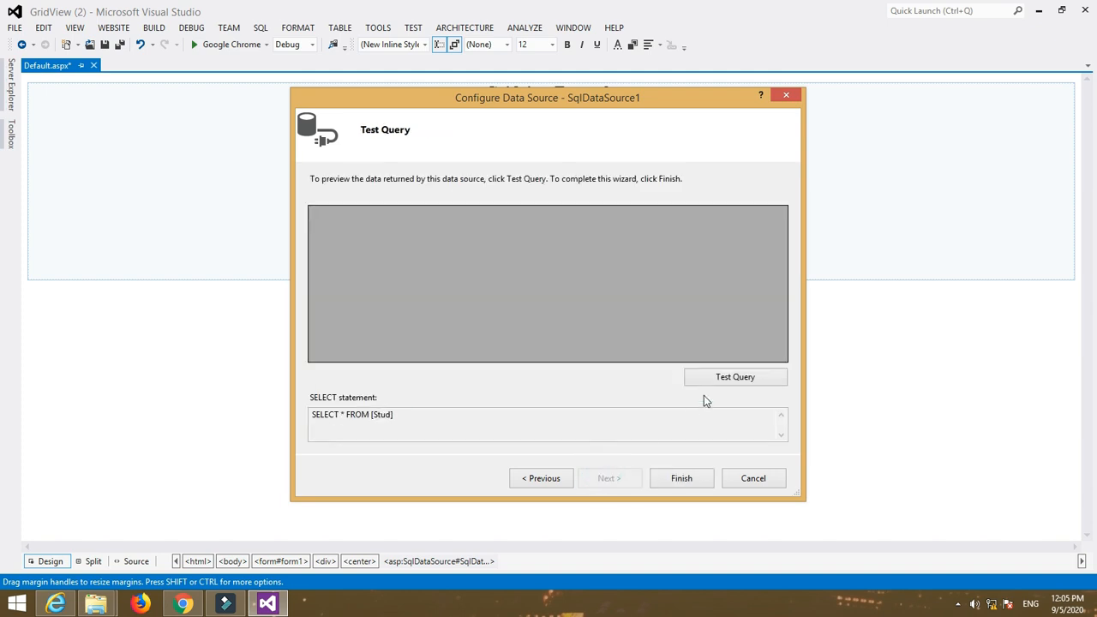
click(734, 377)
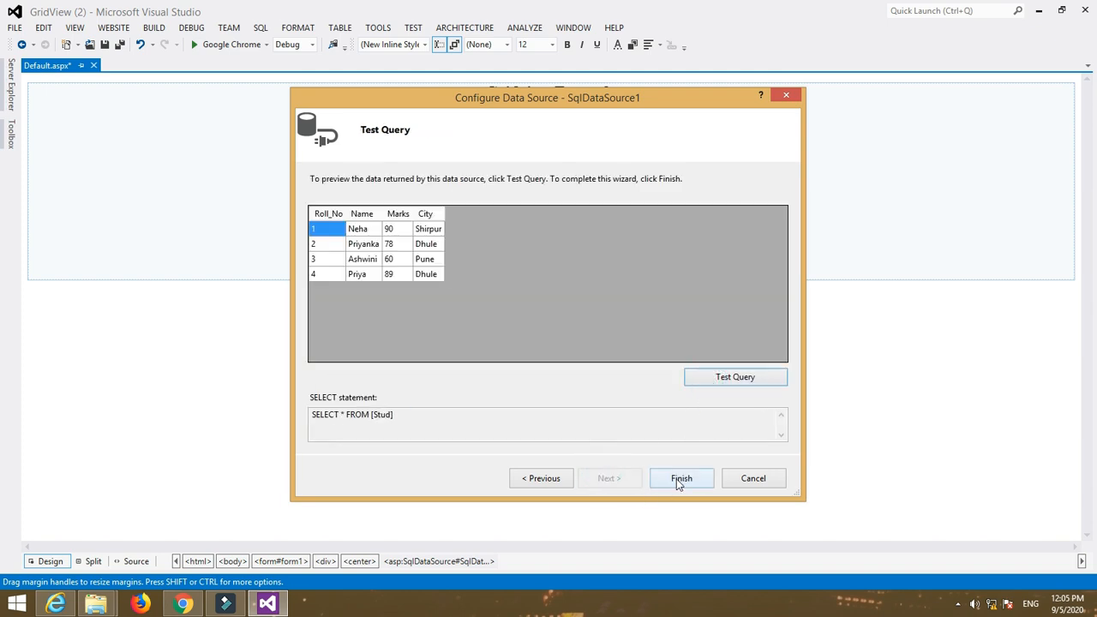
click(682, 478)
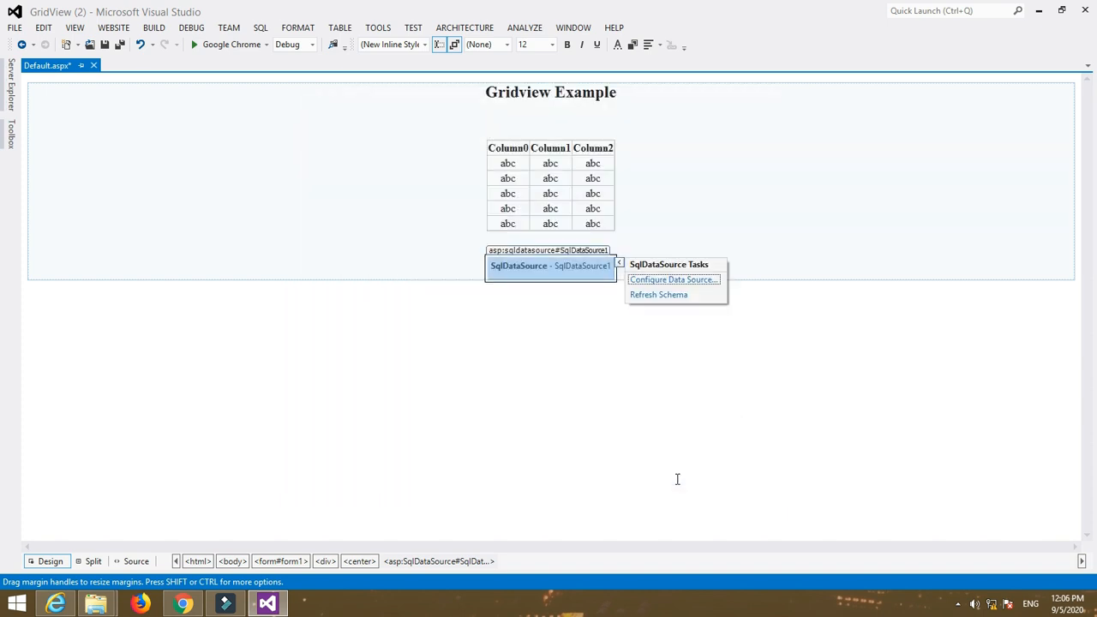
mouse_move(587, 176)
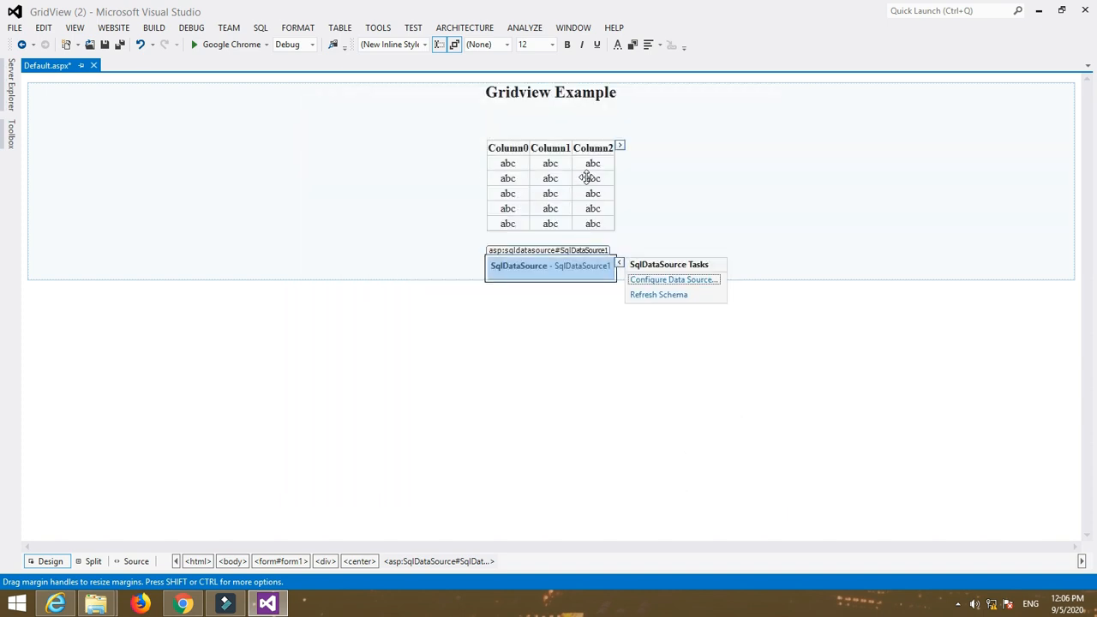
Bind GridView1 to SqlDataSource1 so it shows Roll_No, Name, Marks and City.
click(550, 186)
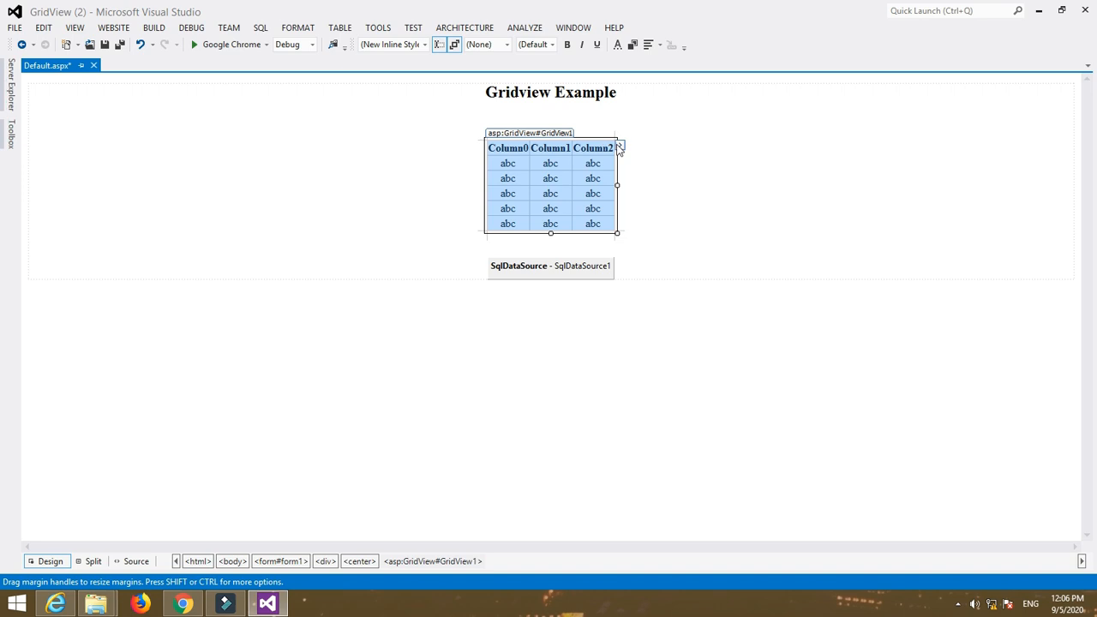
click(618, 147)
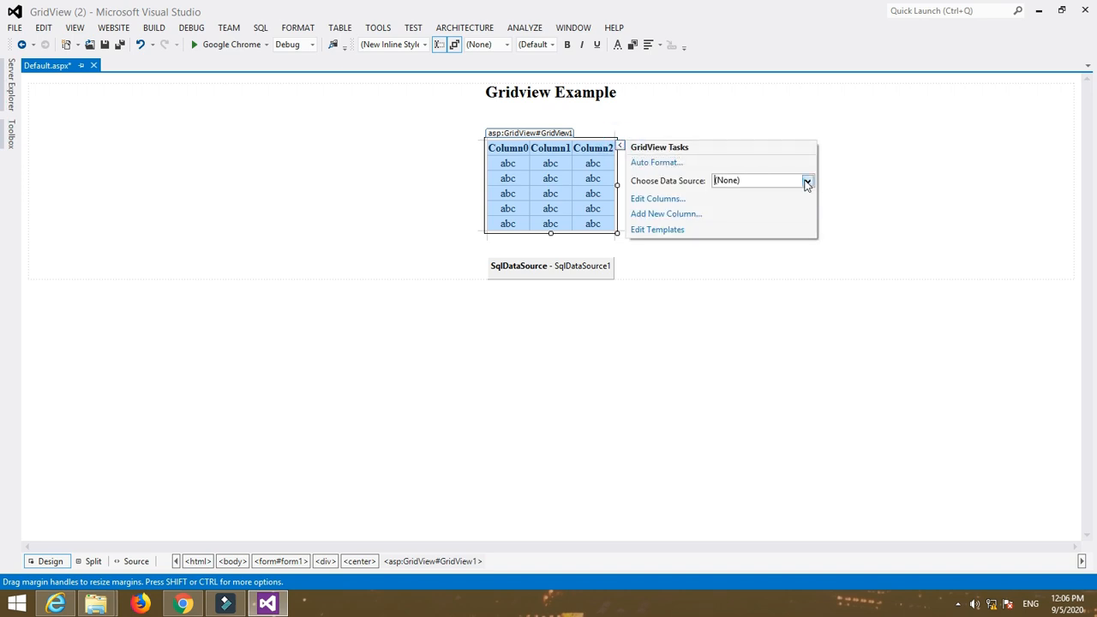
click(805, 179)
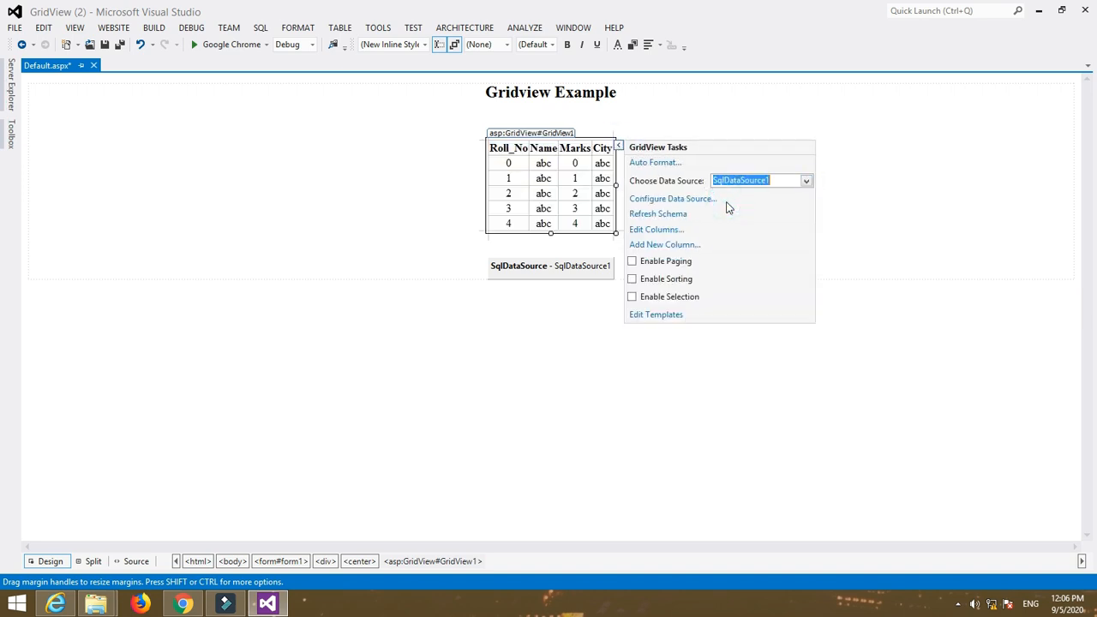
click(231, 109)
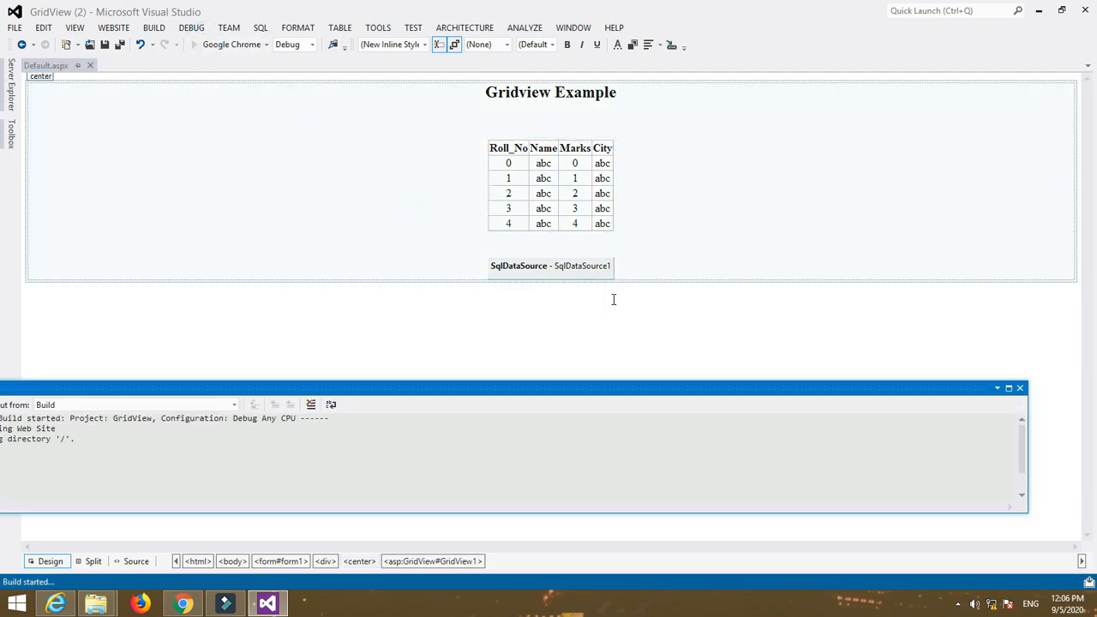
Widen the GridView by dragging its corner handle.
click(550, 186)
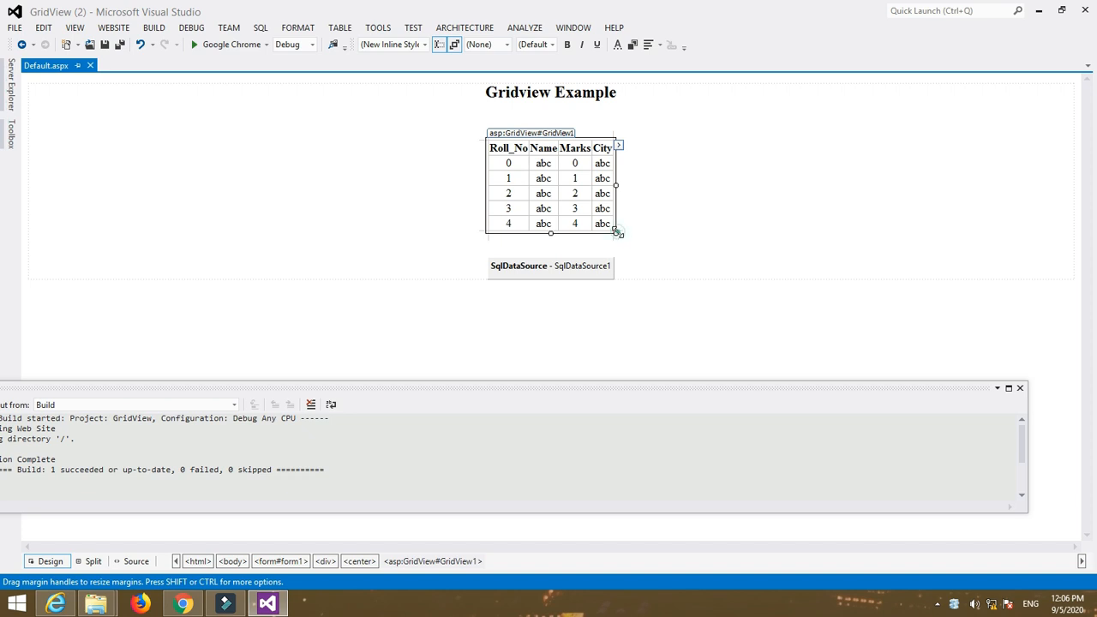
drag(617, 233, 659, 281)
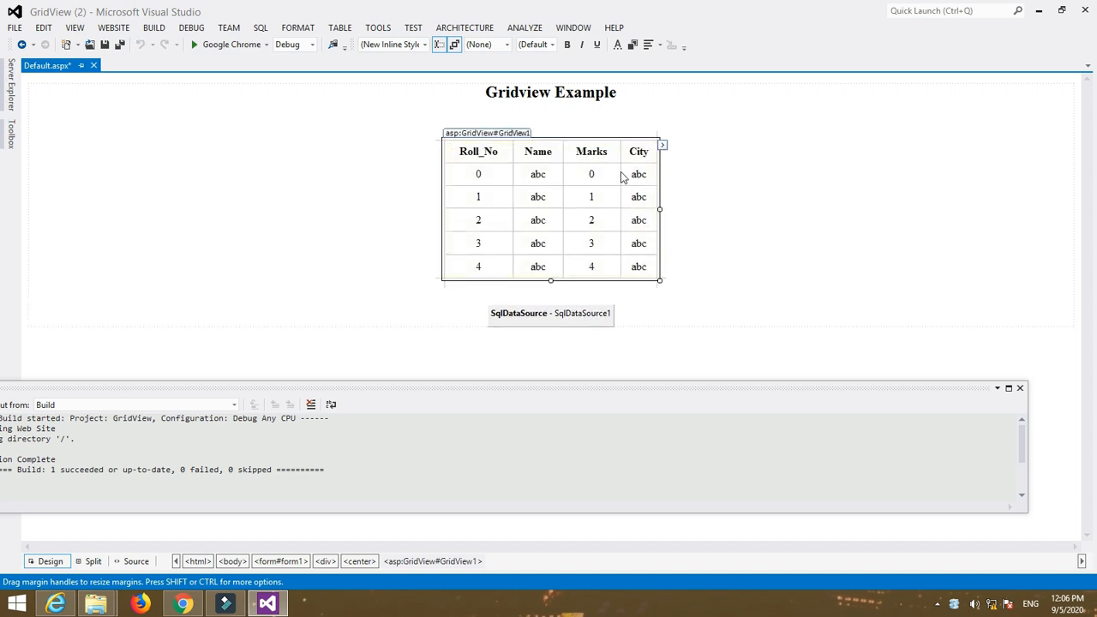
click(662, 144)
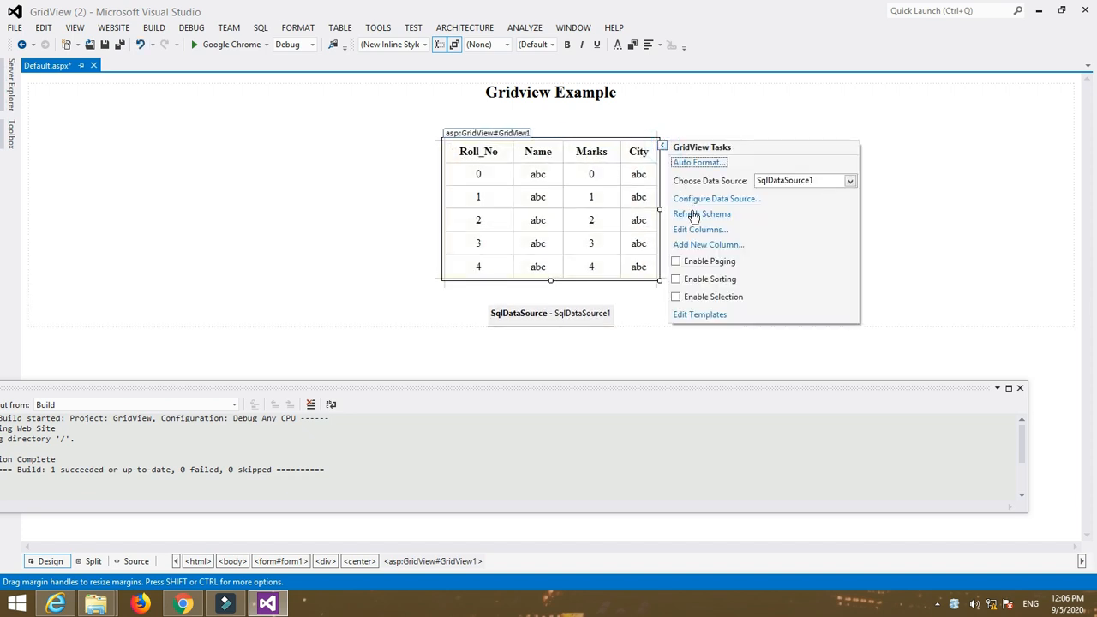
Preview Brown Sugar and Apple Orchard, then apply the Professional auto-format scheme to GridView1.
click(699, 161)
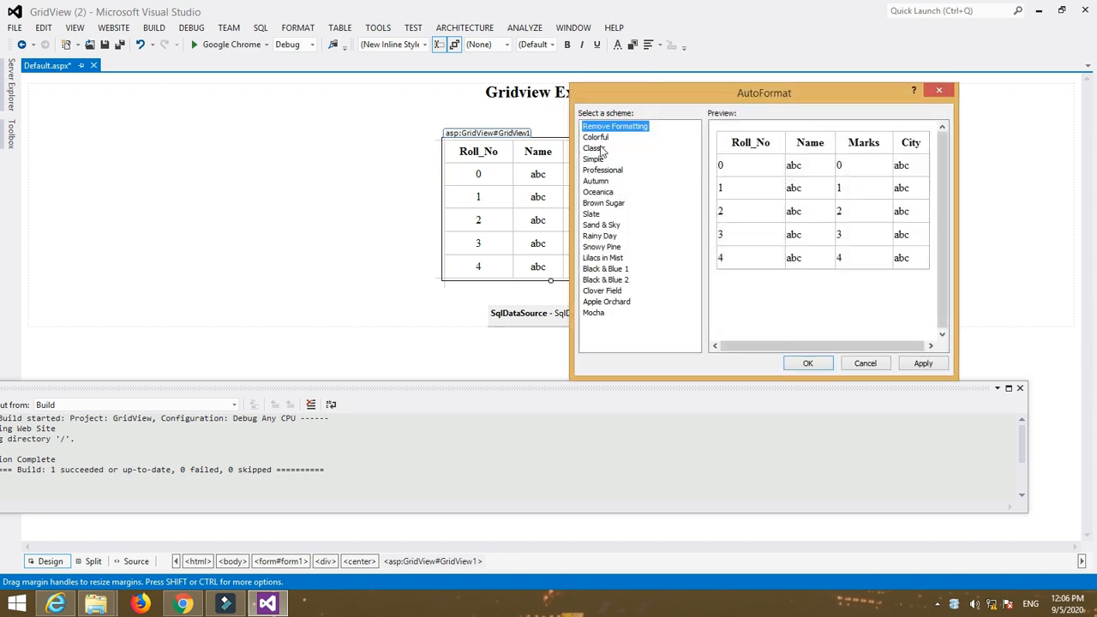
click(603, 202)
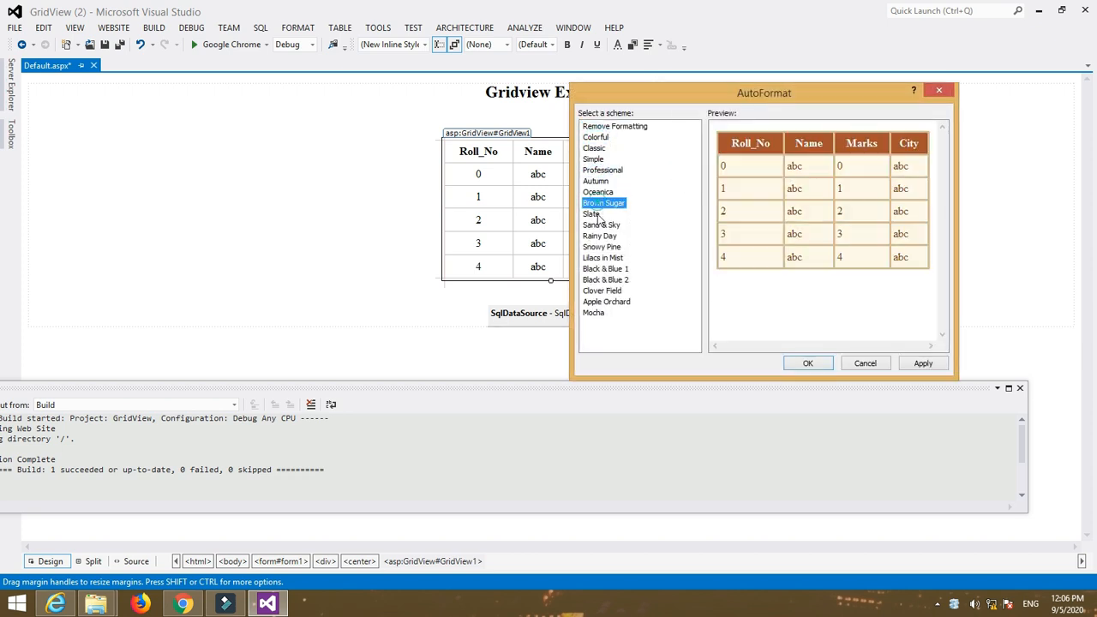
click(606, 301)
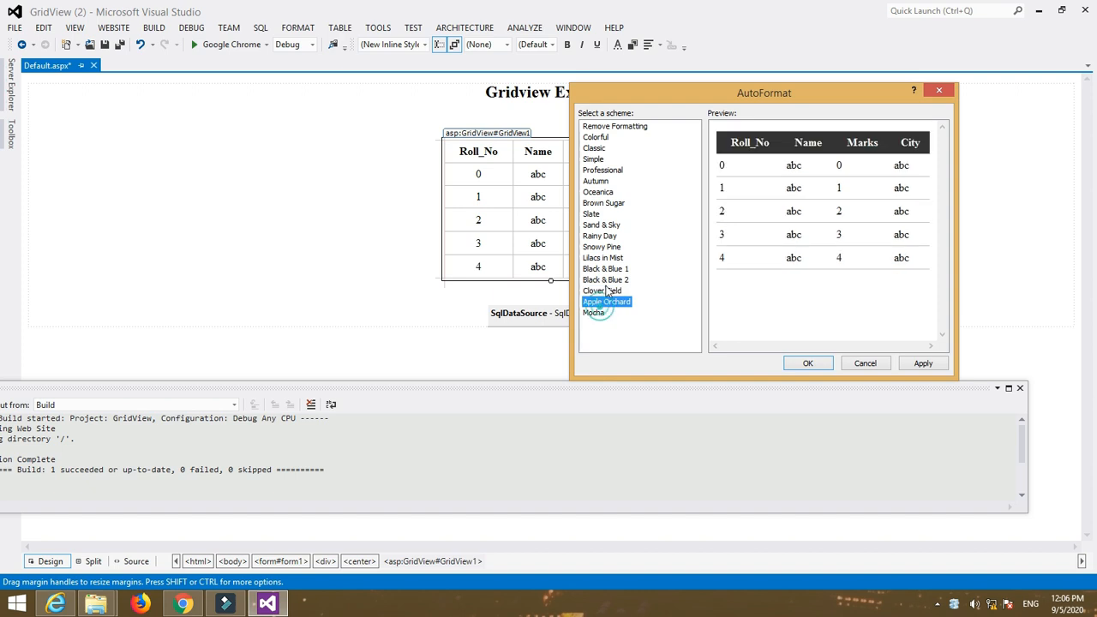
click(603, 169)
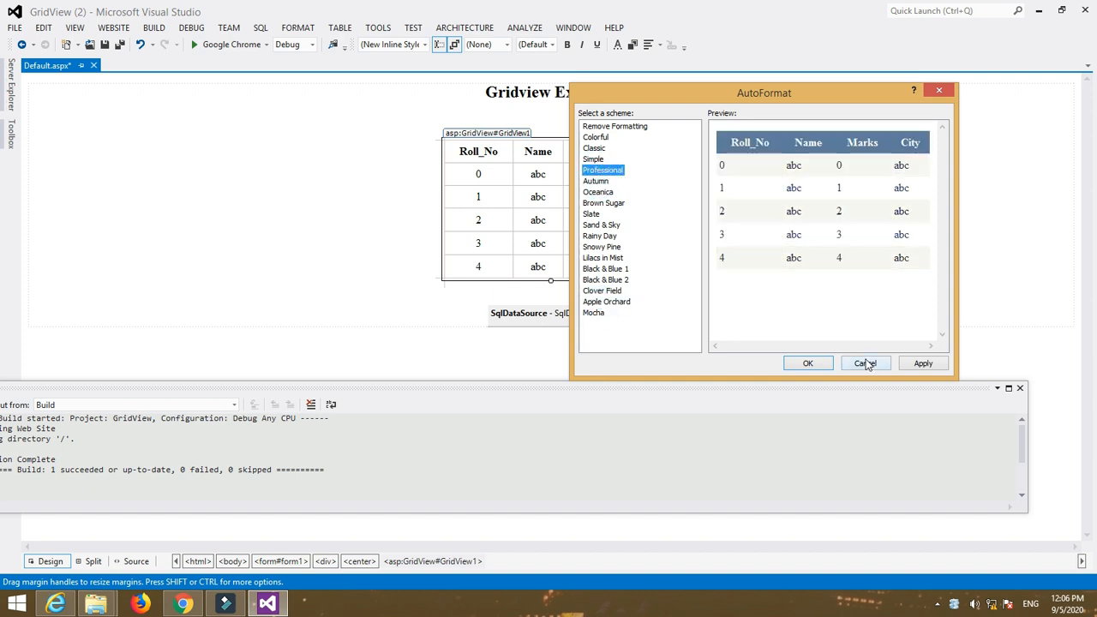
click(865, 363)
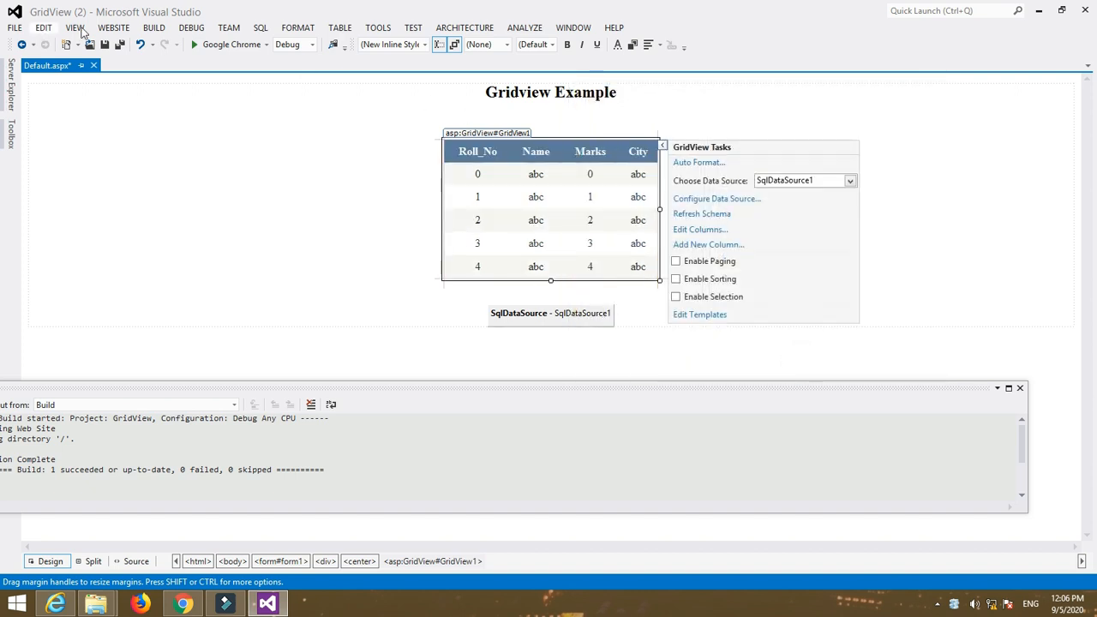
Run Default.aspx in Chrome without debugging to show the four students' styled table.
click(193, 44)
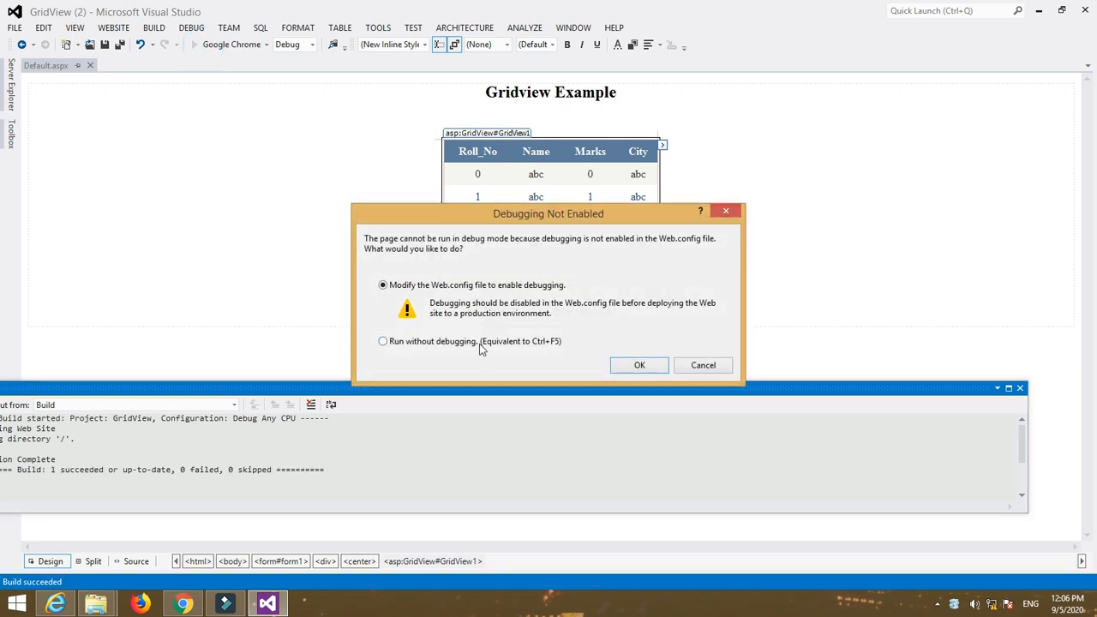
click(638, 364)
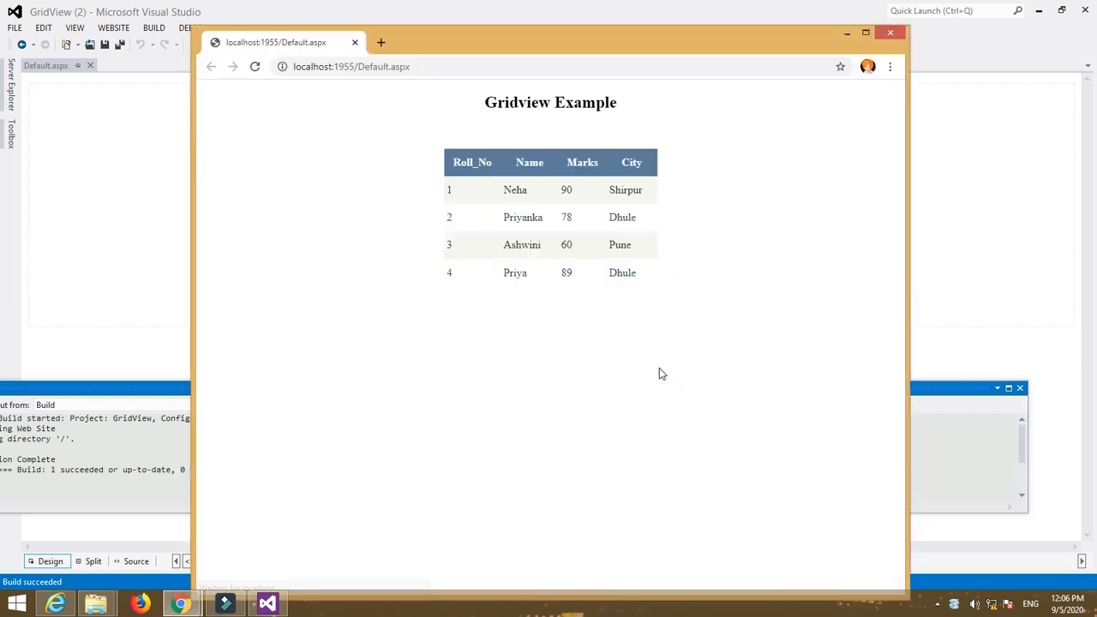
mouse_move(573, 162)
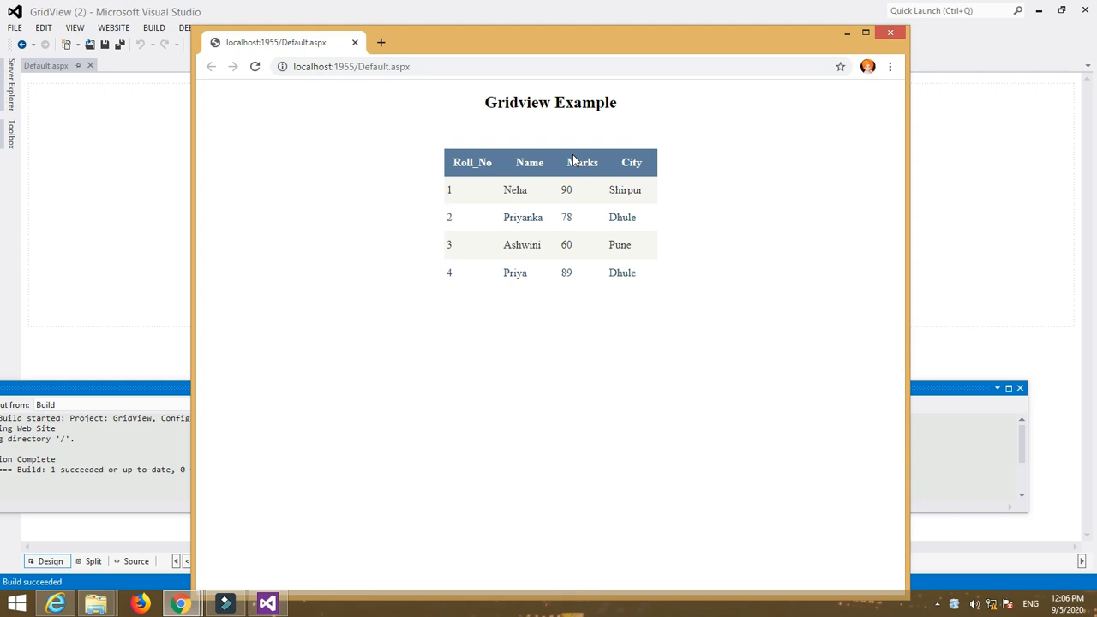